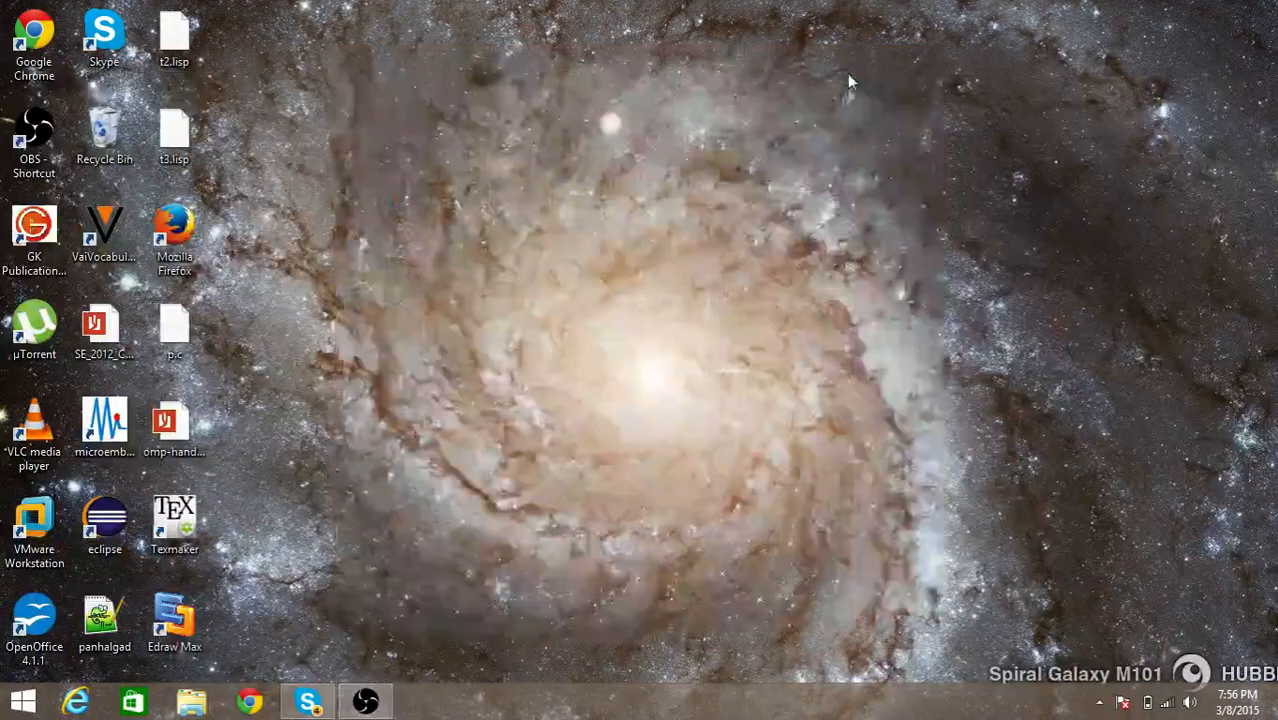
{"action": "mouse_move", "coordinate": [828, 216]}
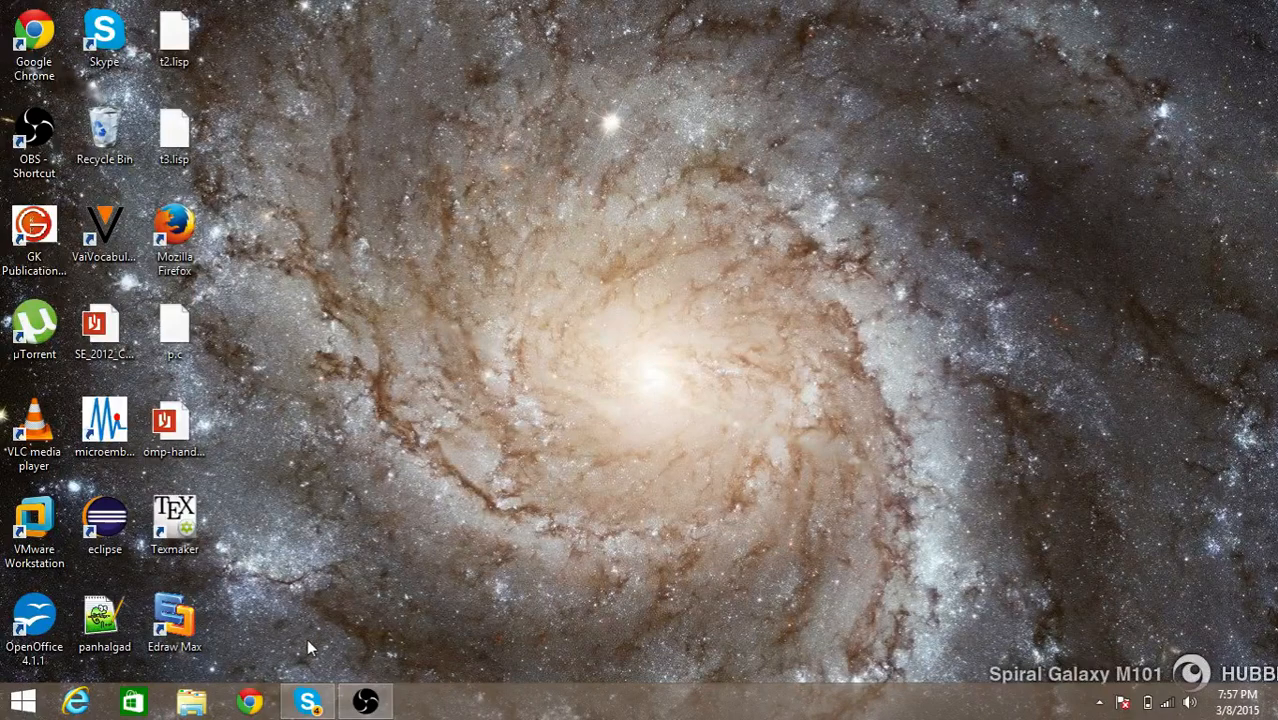
Browse to mongodb.org and reach the MongoDB downloads page
{"action": "left_click", "coordinate": [244, 696]}
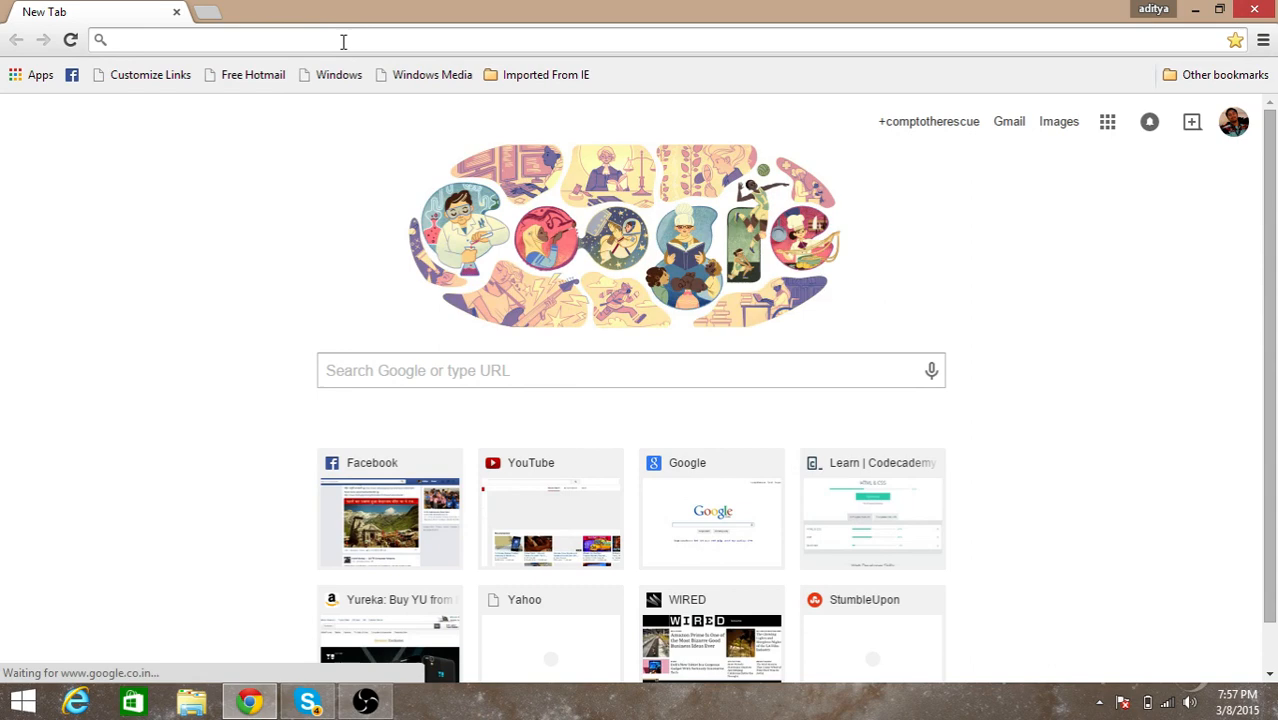
{"action": "type", "text": "mongodb.org"}
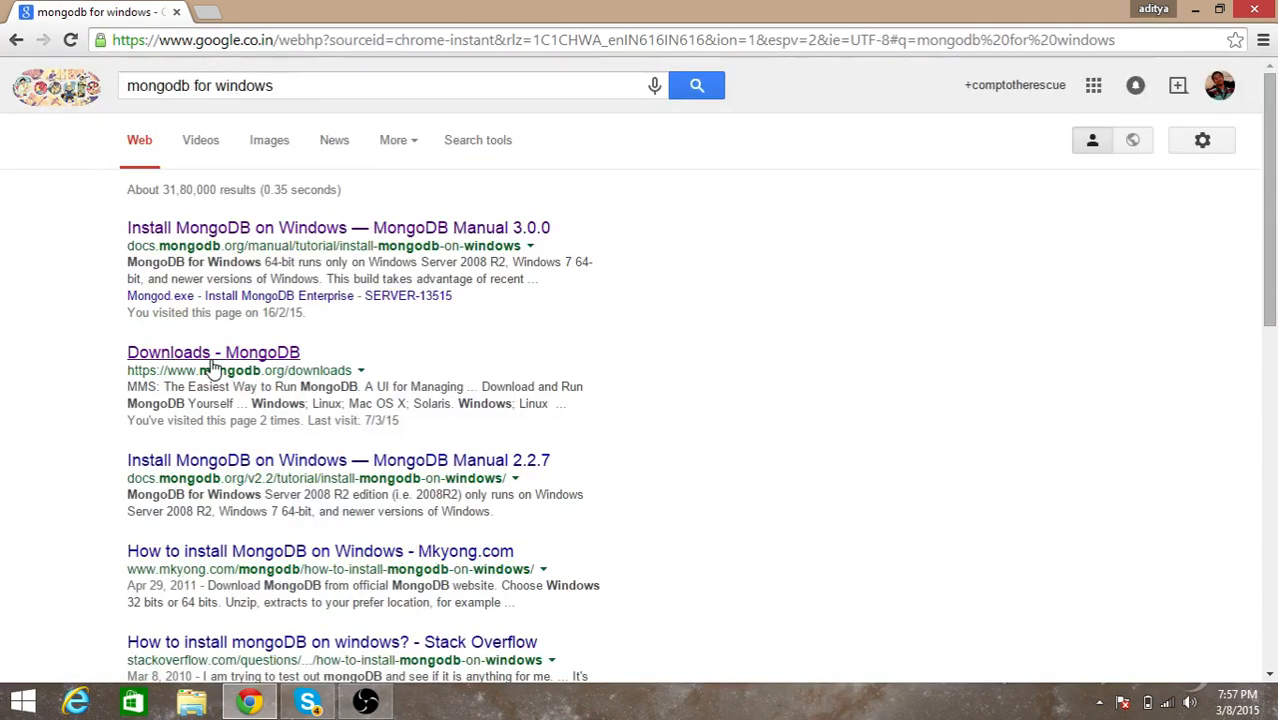
{"action": "mouse_move", "coordinate": [202, 352]}
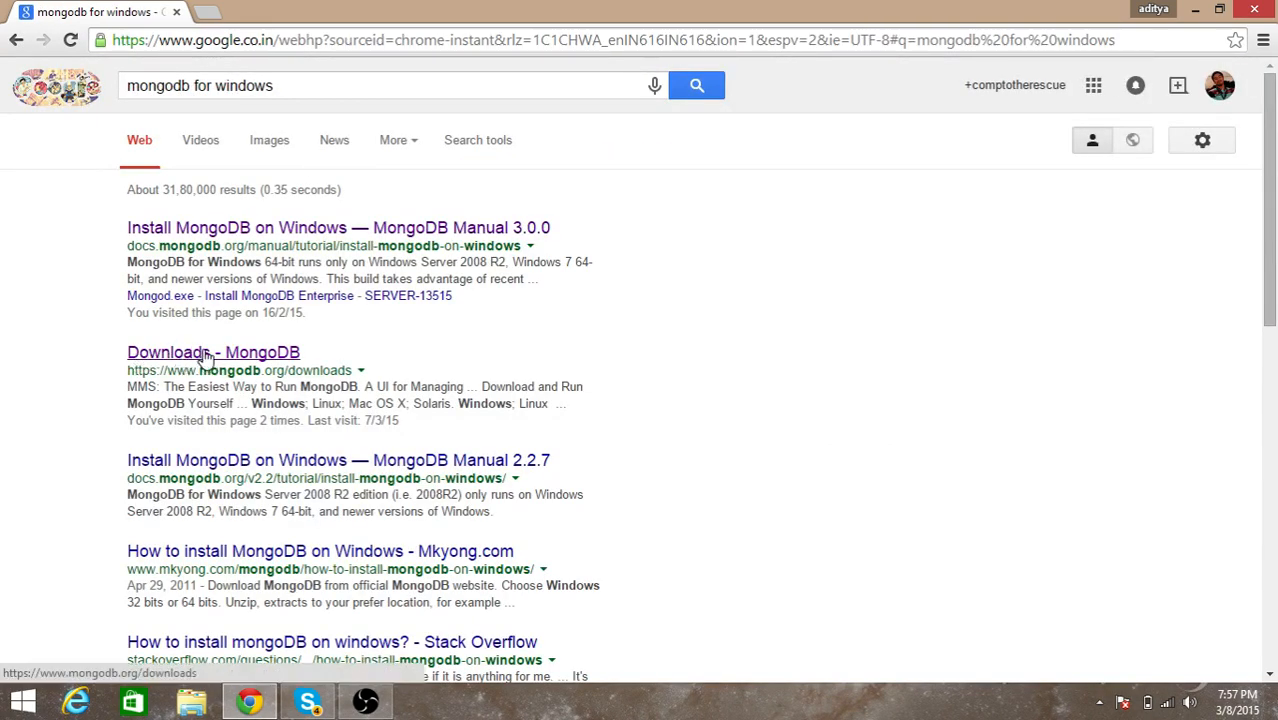
{"action": "left_click", "coordinate": [206, 352]}
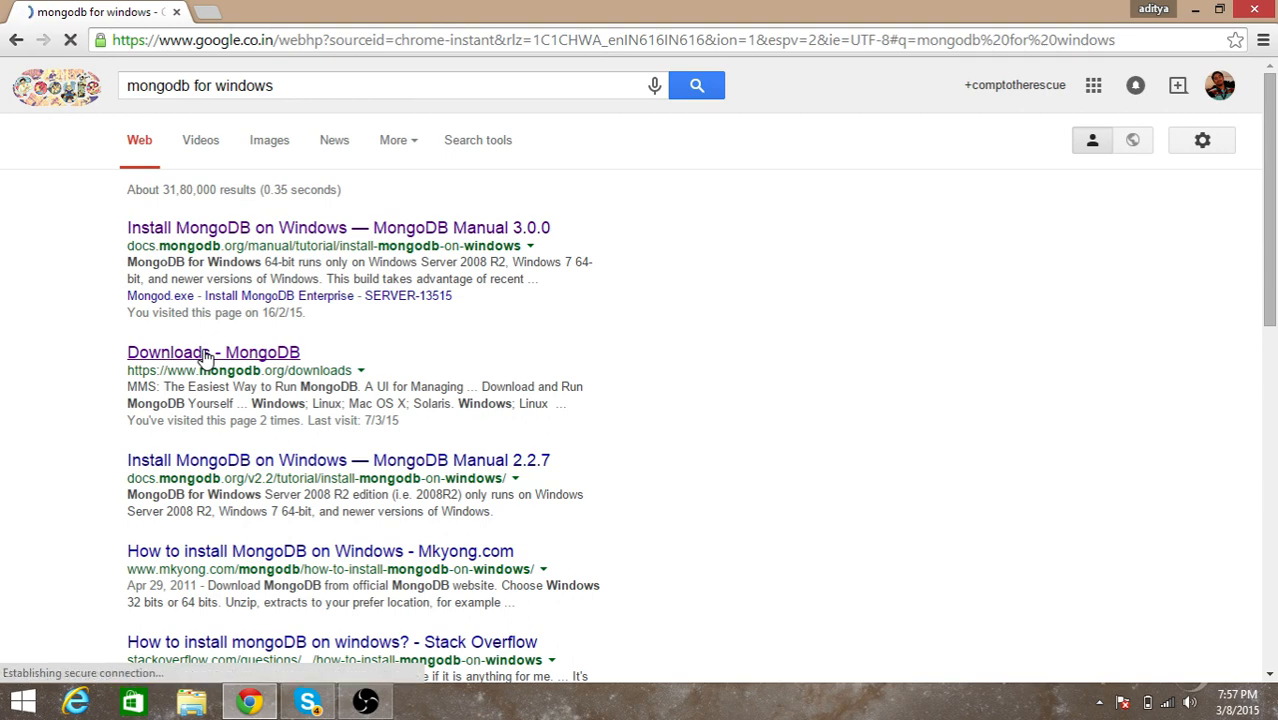
{"action": "left_click", "coordinate": [212, 352]}
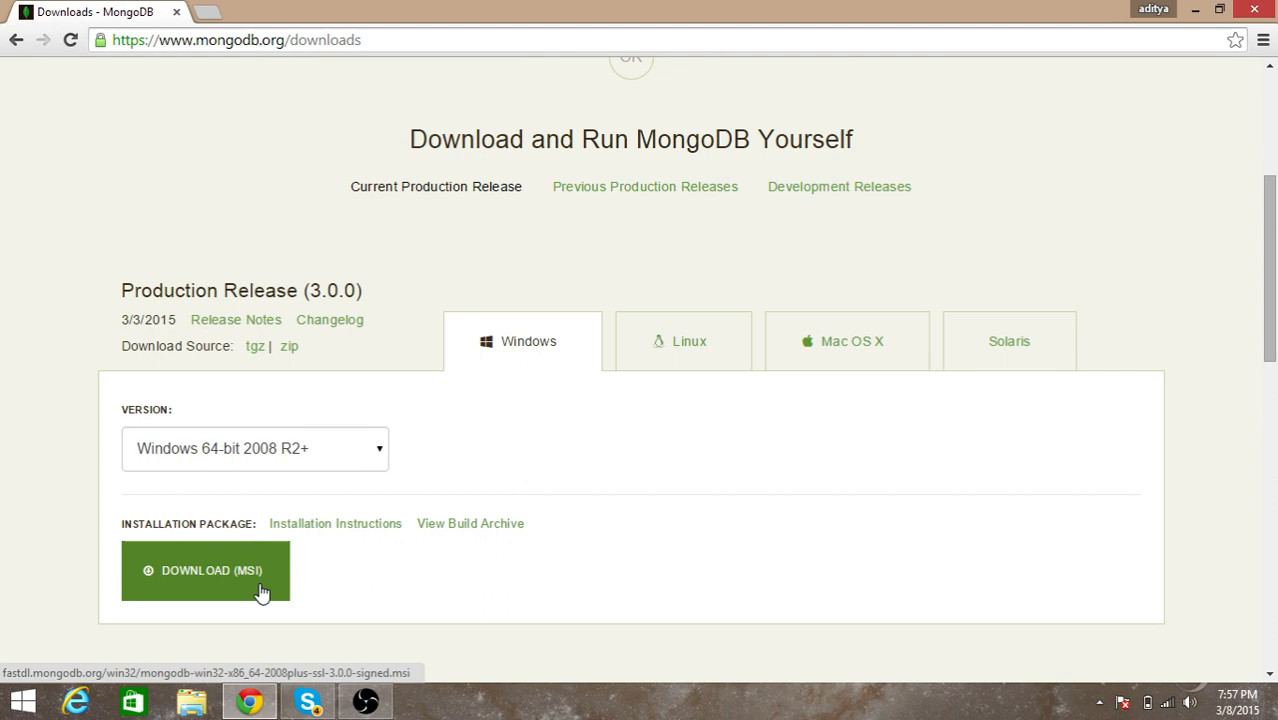
Start the Windows 64-bit 2008 R2+ MSI download, then cancel the Save As dialog
{"action": "left_click", "coordinate": [206, 572]}
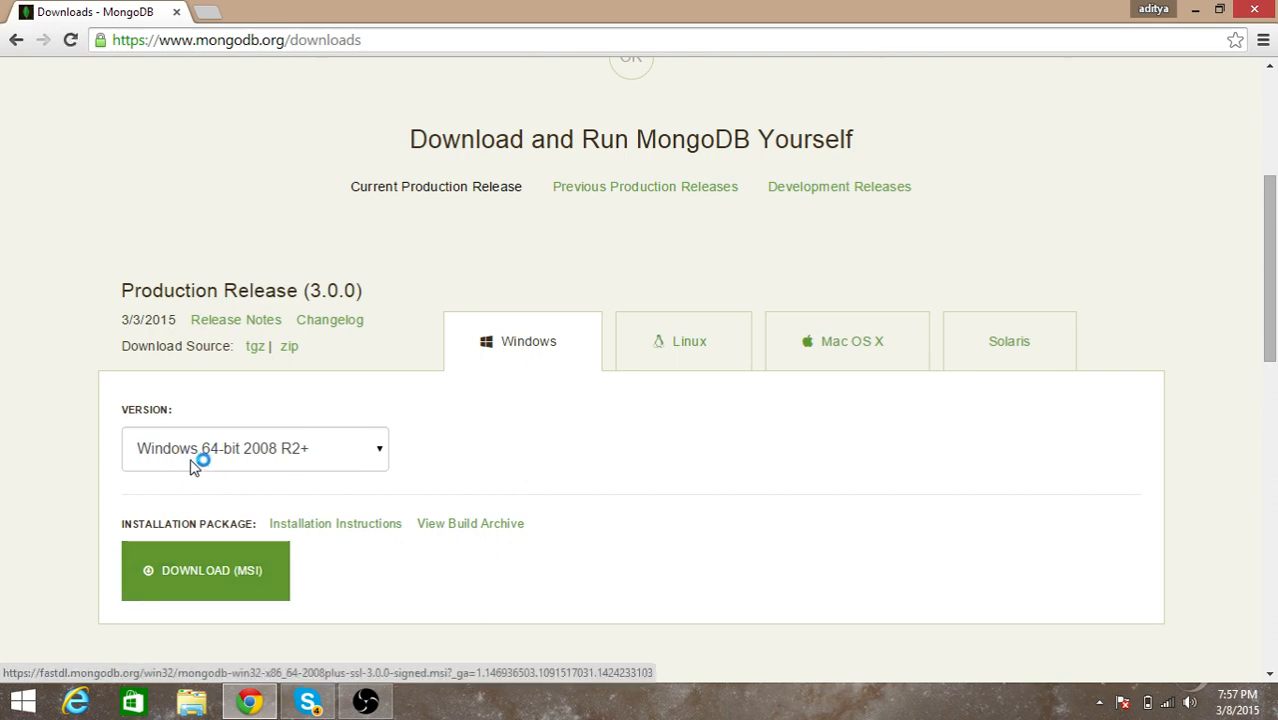
{"action": "left_click", "coordinate": [206, 570]}
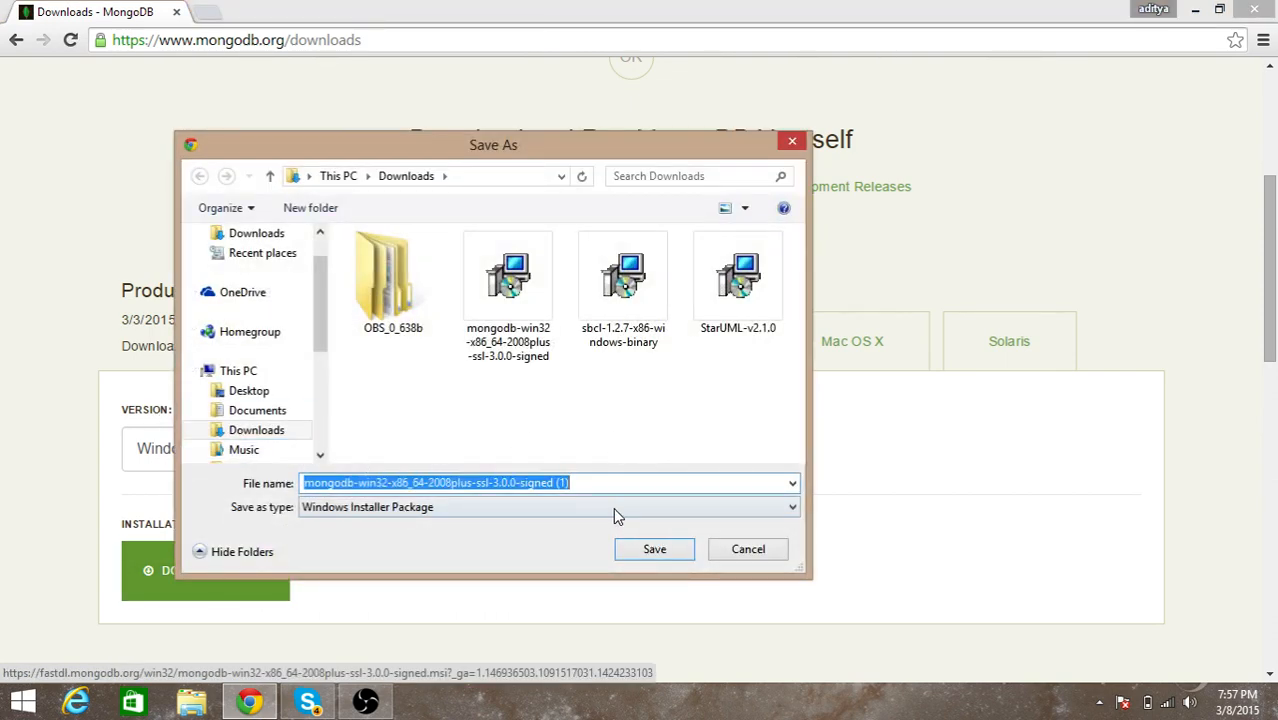
{"action": "mouse_move", "coordinate": [616, 382]}
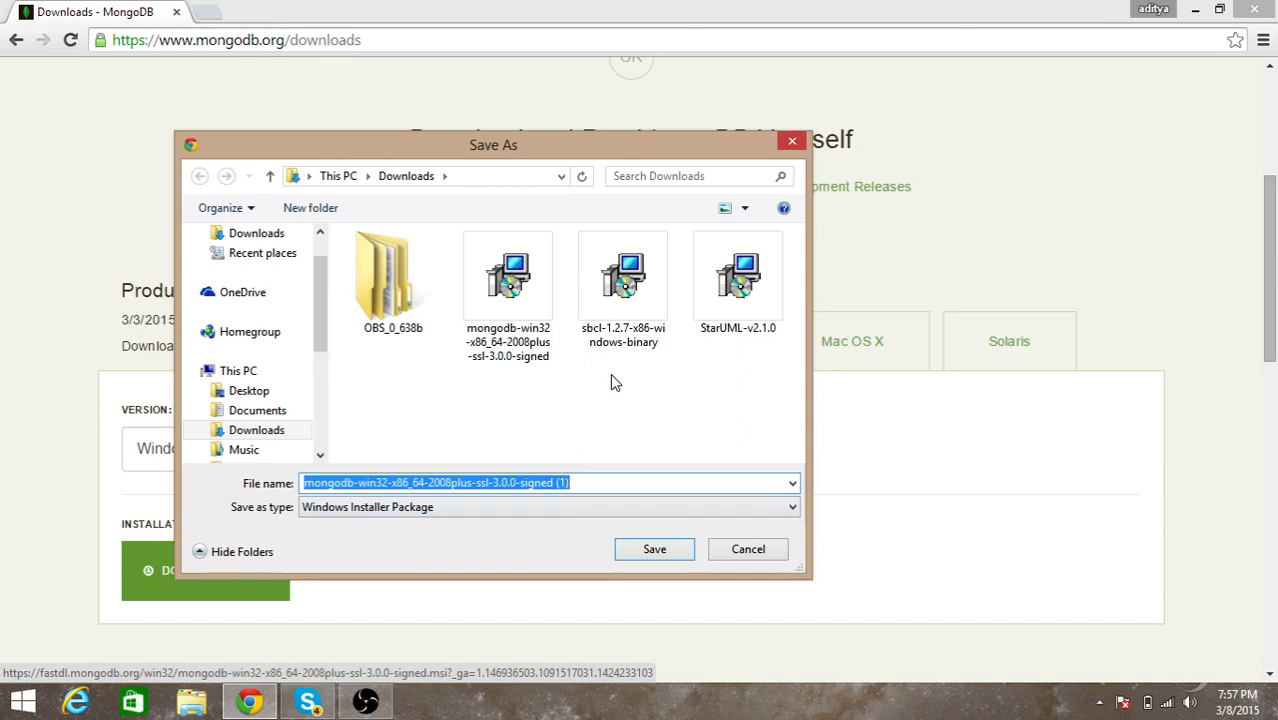
{"action": "mouse_move", "coordinate": [624, 538]}
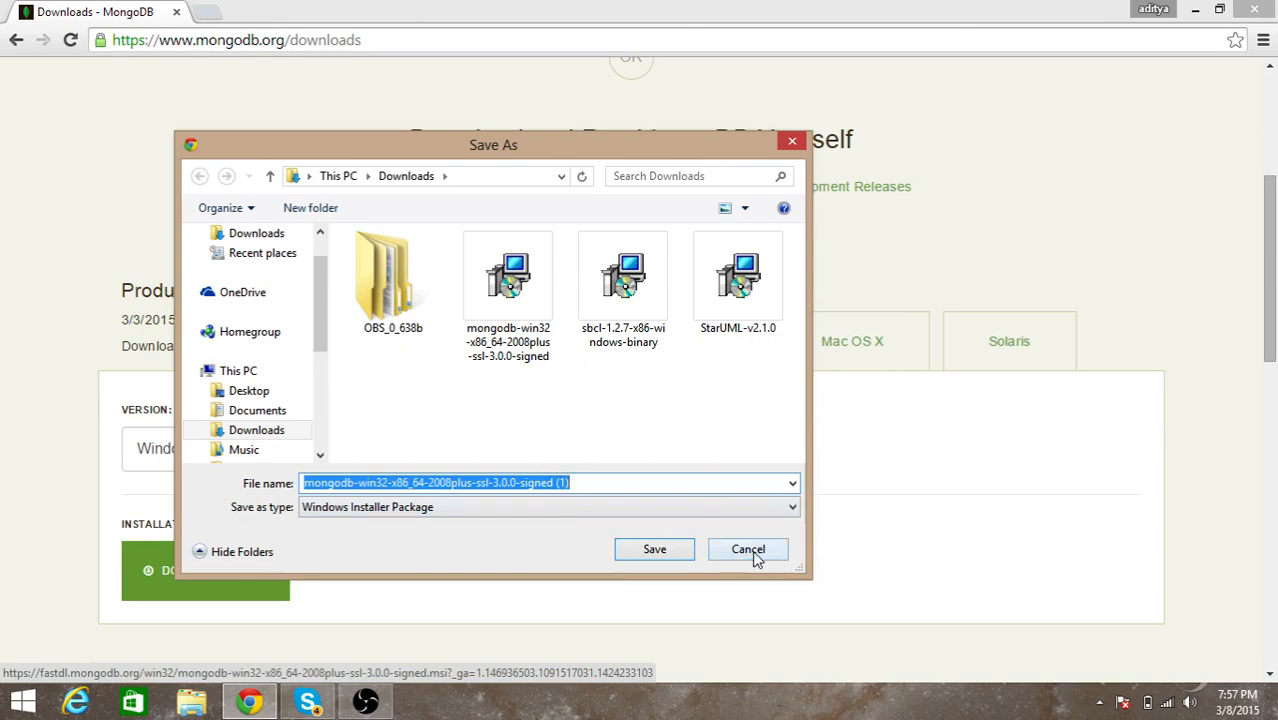
{"action": "left_click", "coordinate": [748, 548]}
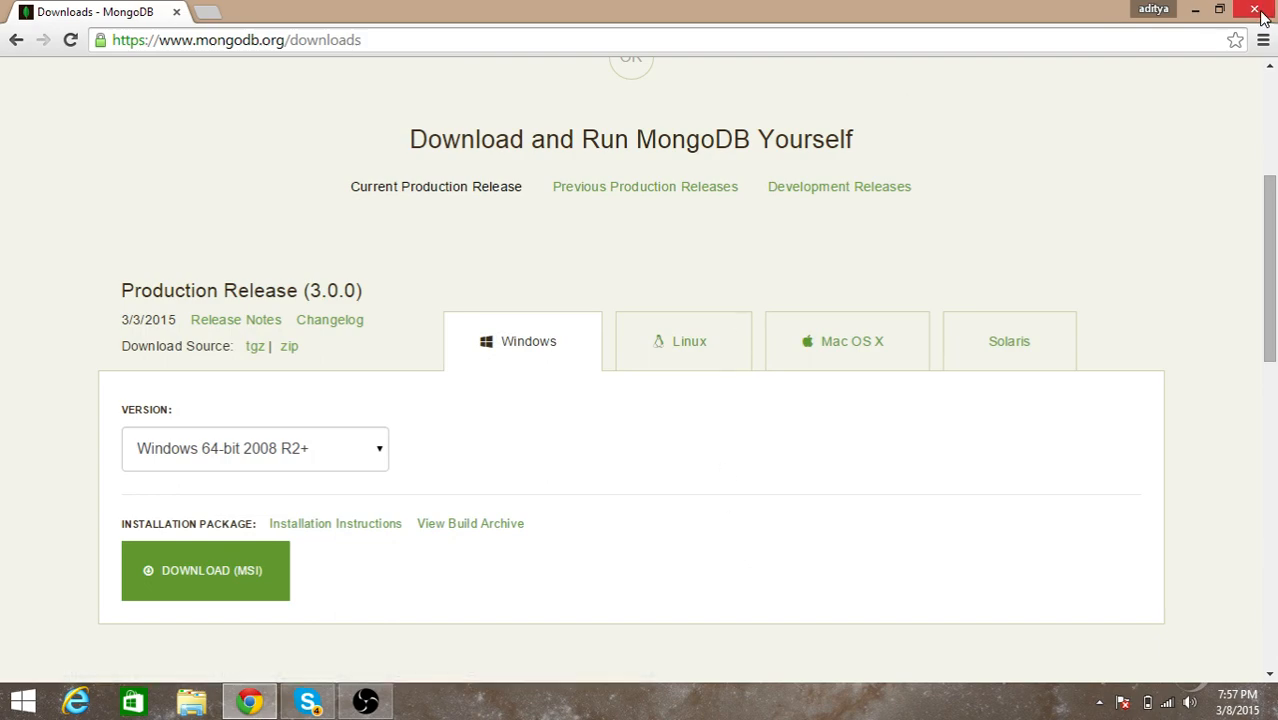
Close the browser and check that C:\data contains a db folder in File Explorer, then close it
{"action": "left_click", "coordinate": [1262, 12]}
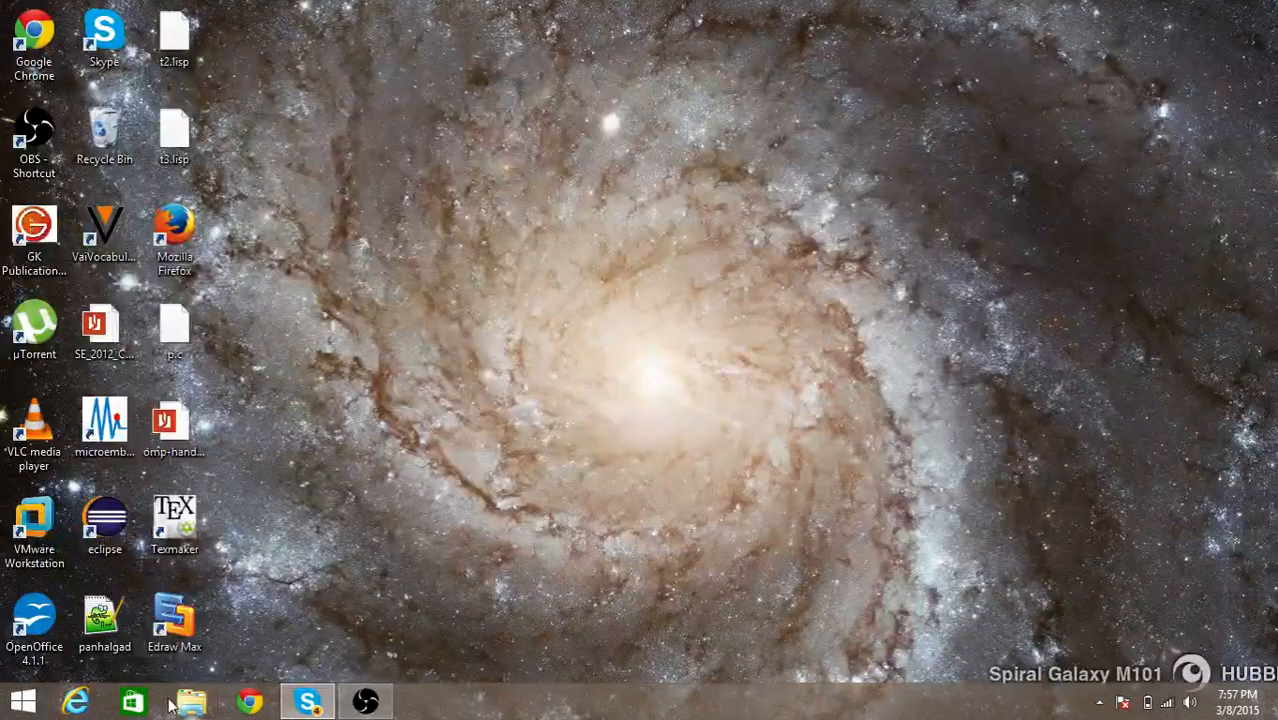
{"action": "left_click", "coordinate": [184, 696]}
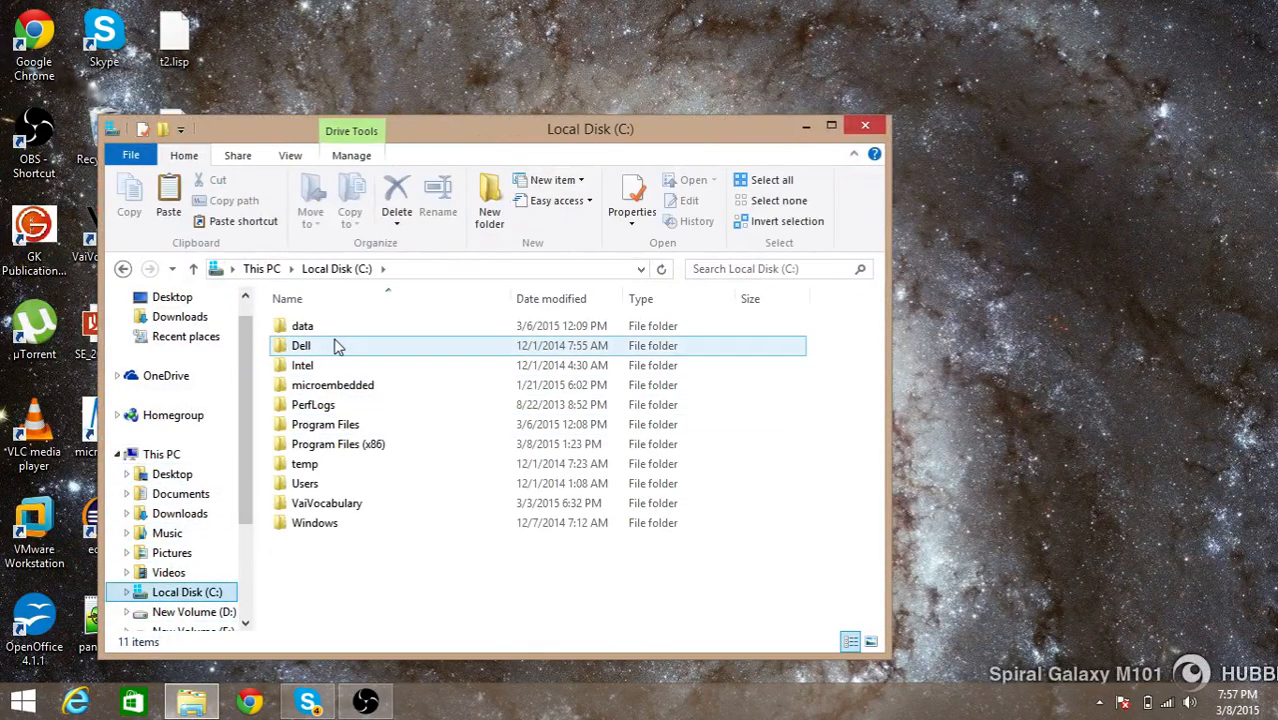
{"action": "left_click", "coordinate": [302, 324]}
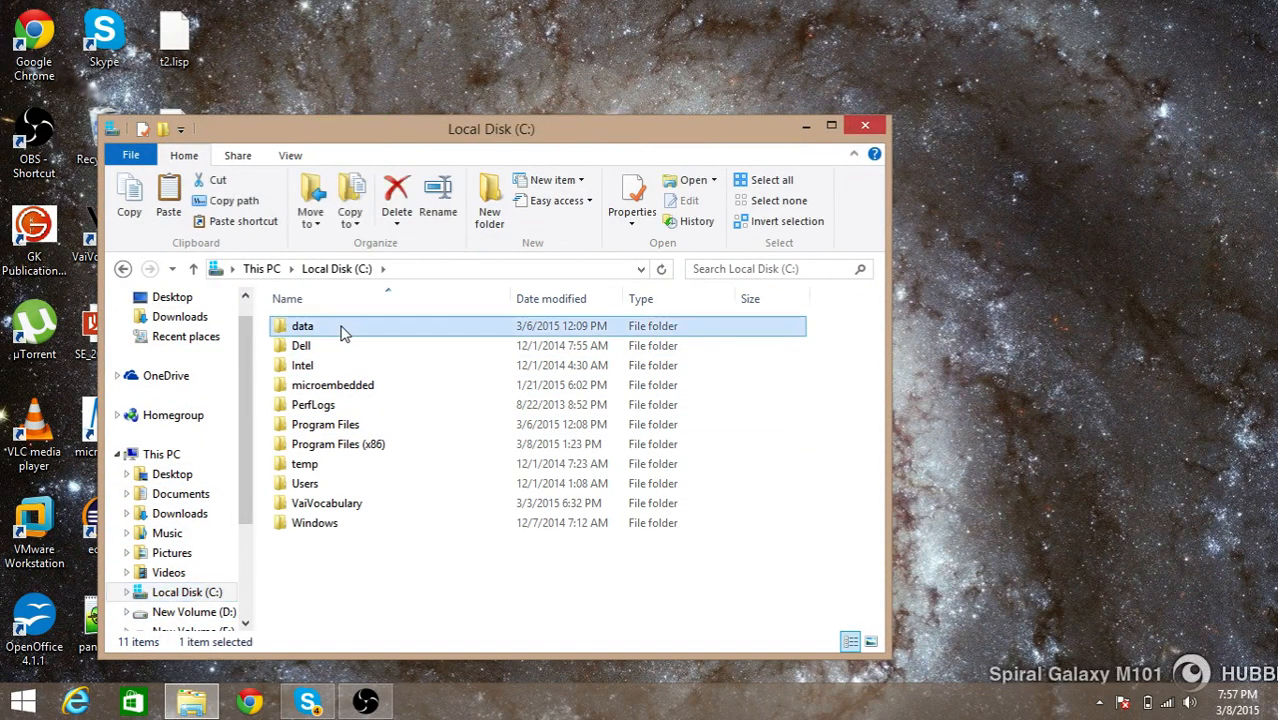
{"action": "double_click", "coordinate": [302, 324]}
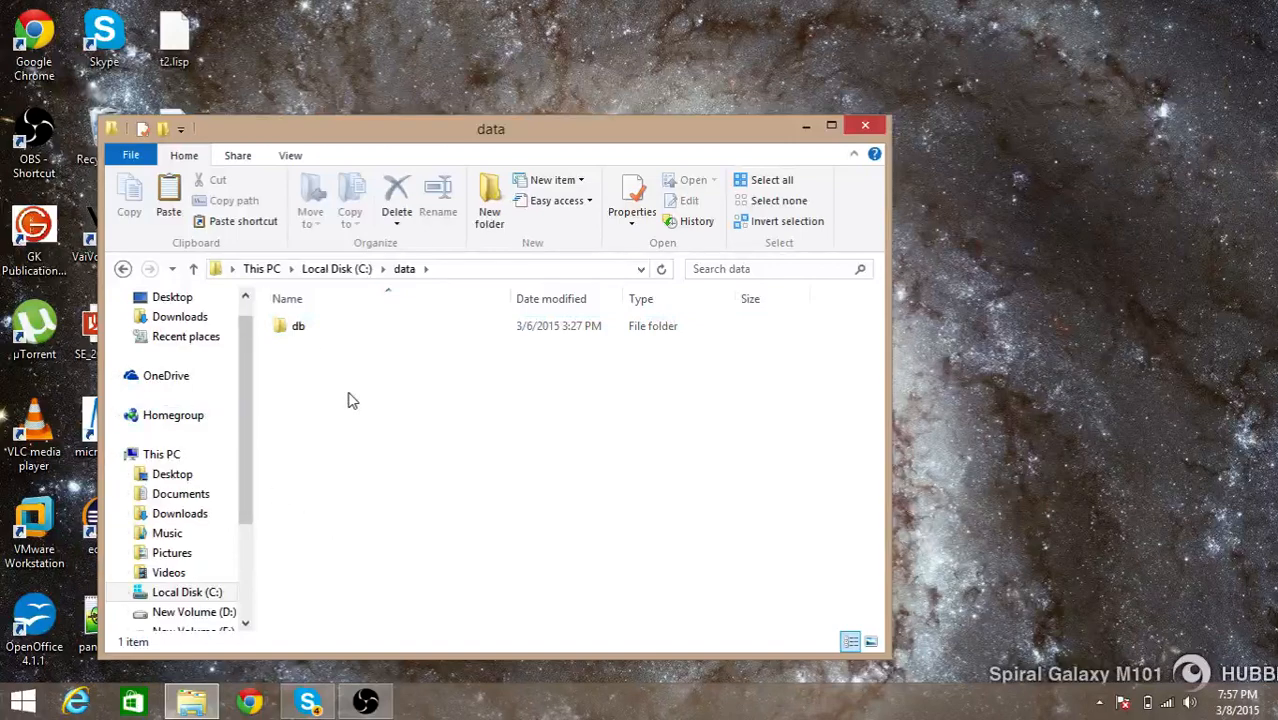
{"action": "mouse_move", "coordinate": [342, 380]}
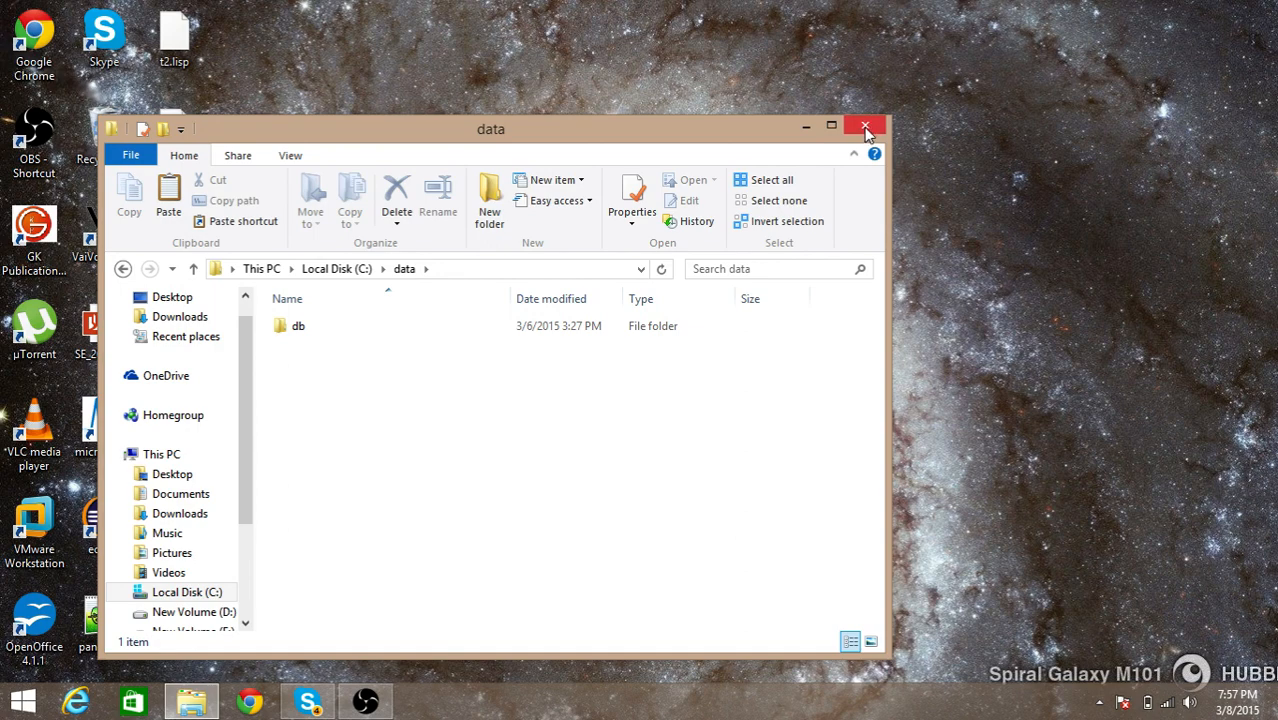
{"action": "left_click", "coordinate": [864, 124]}
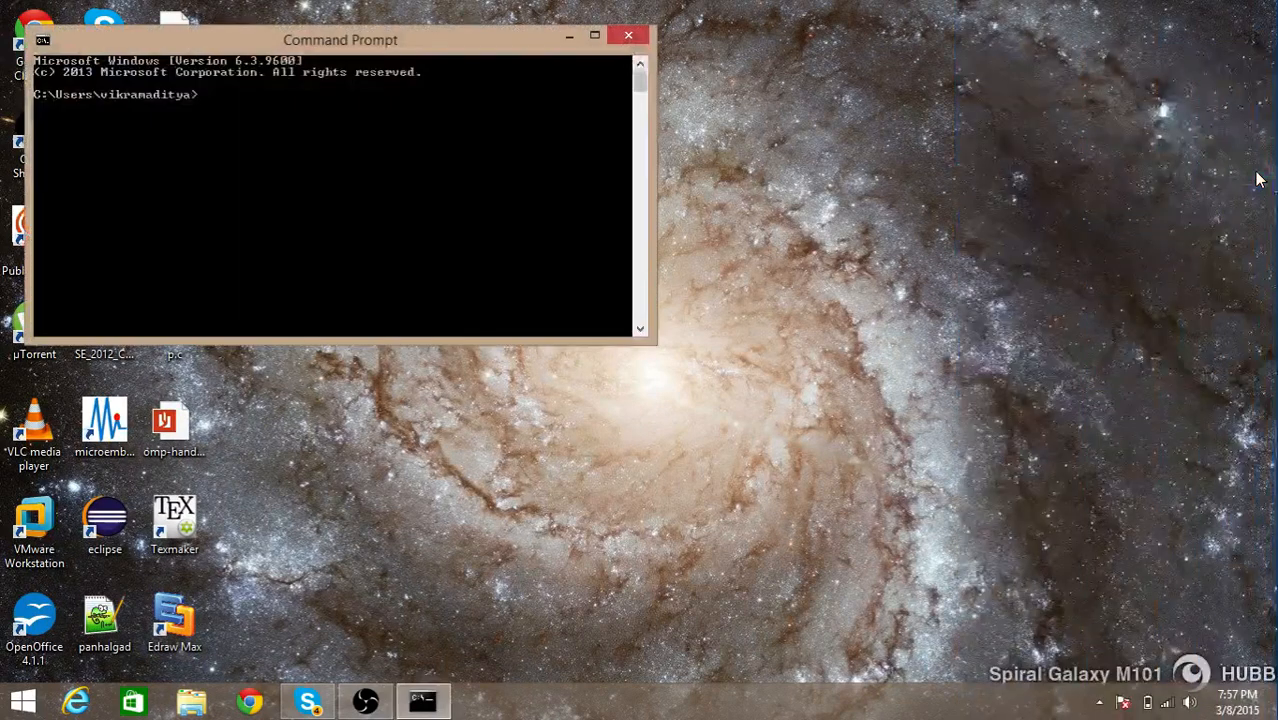
Change directory up to C:\Program Files\MongoDB\Server\3.0\bin
{"action": "type", "text": "cd .."}
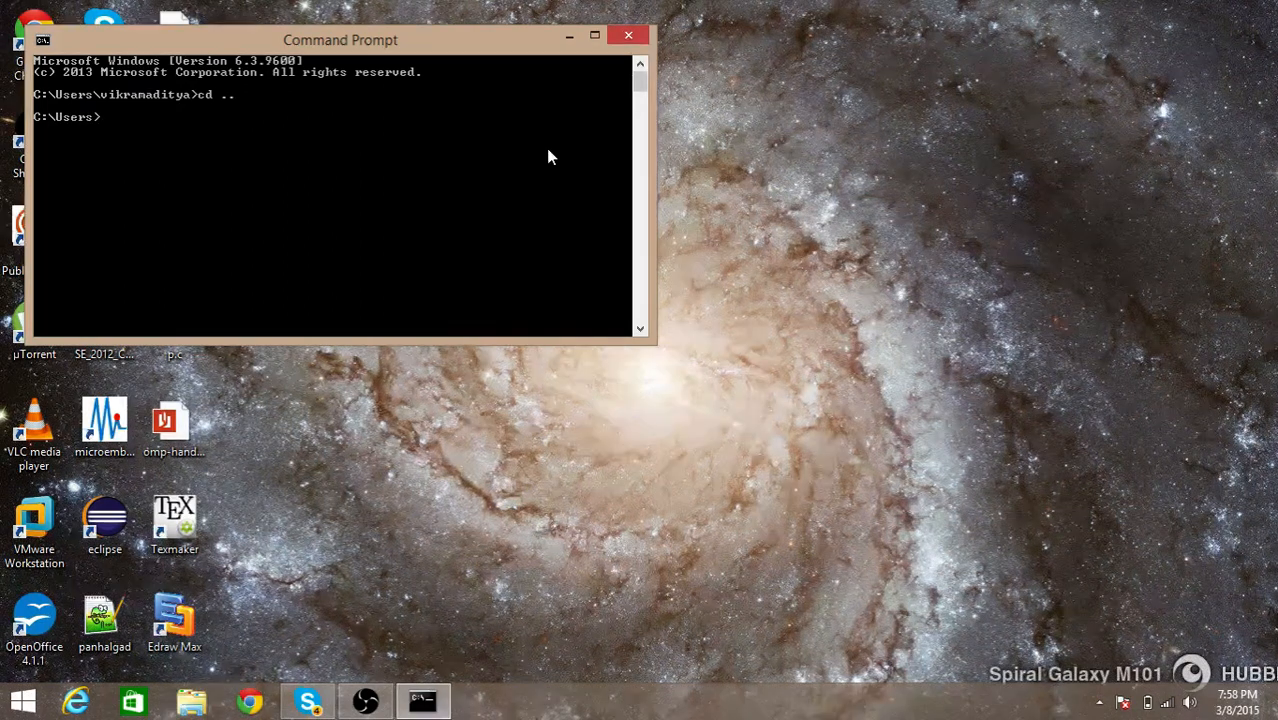
{"action": "type", "text": "cd .."}
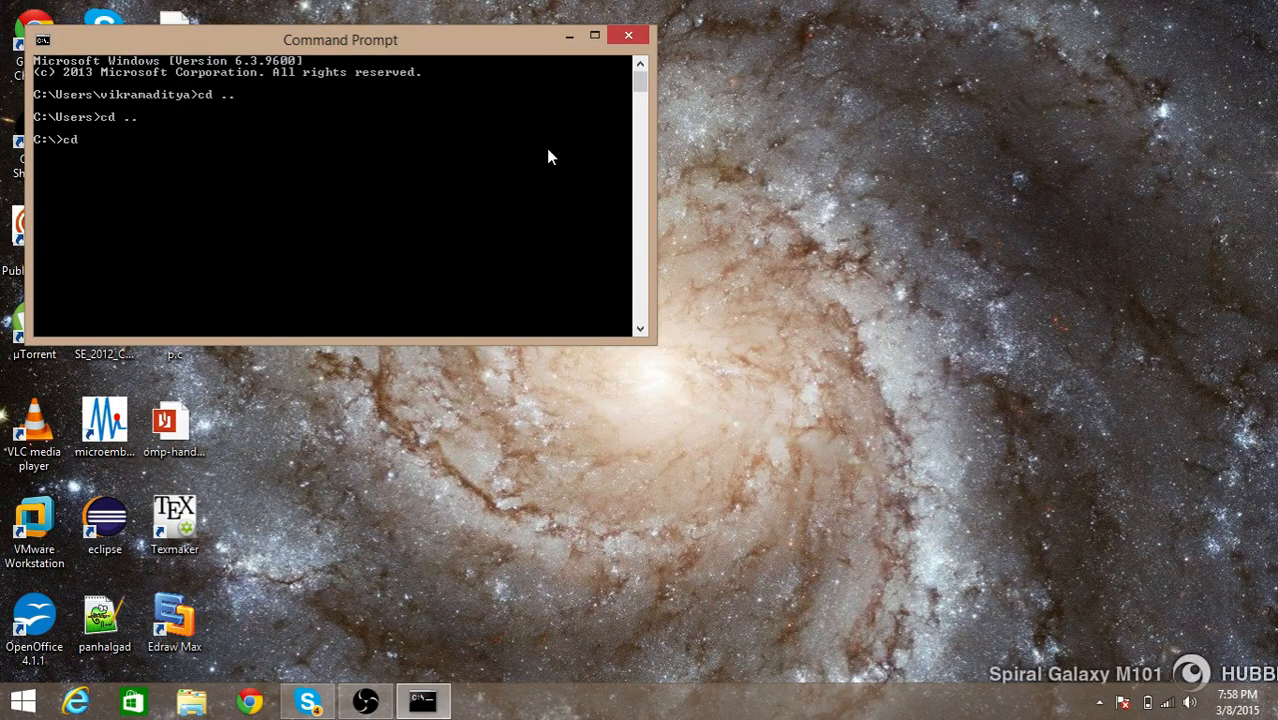
{"action": "type", "text": "pr"}
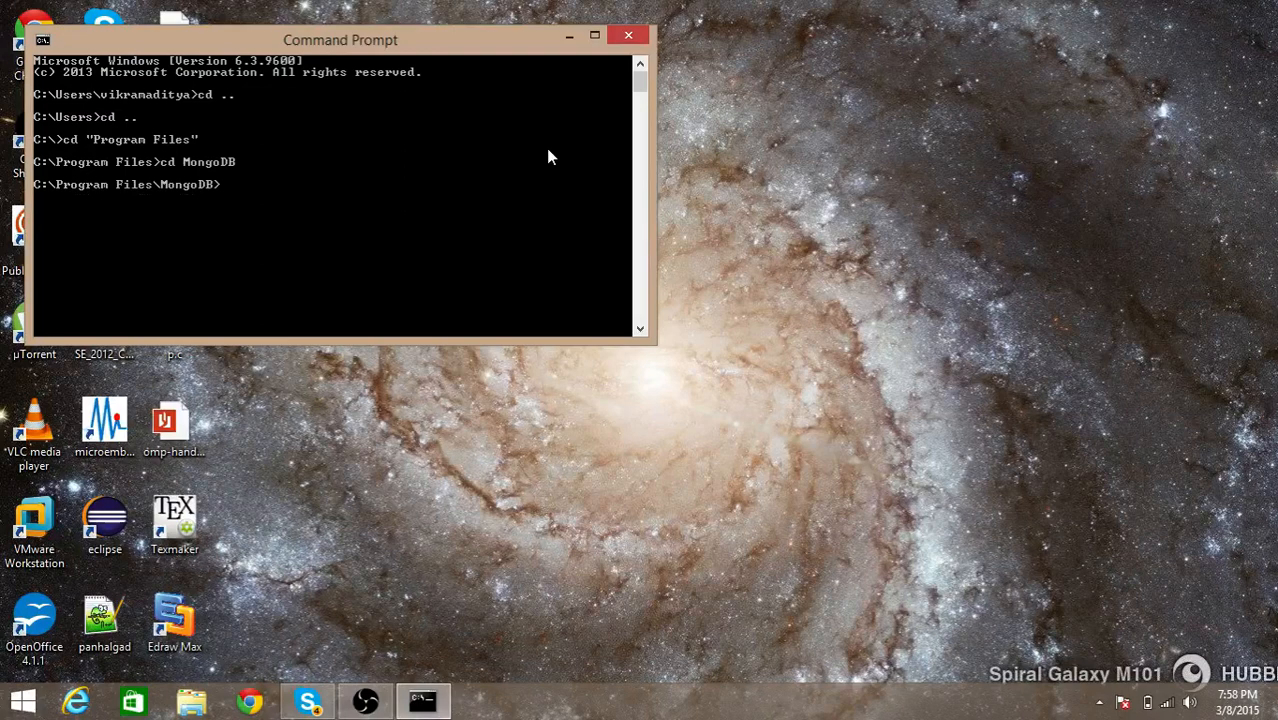
{"action": "type", "text": "cd"}
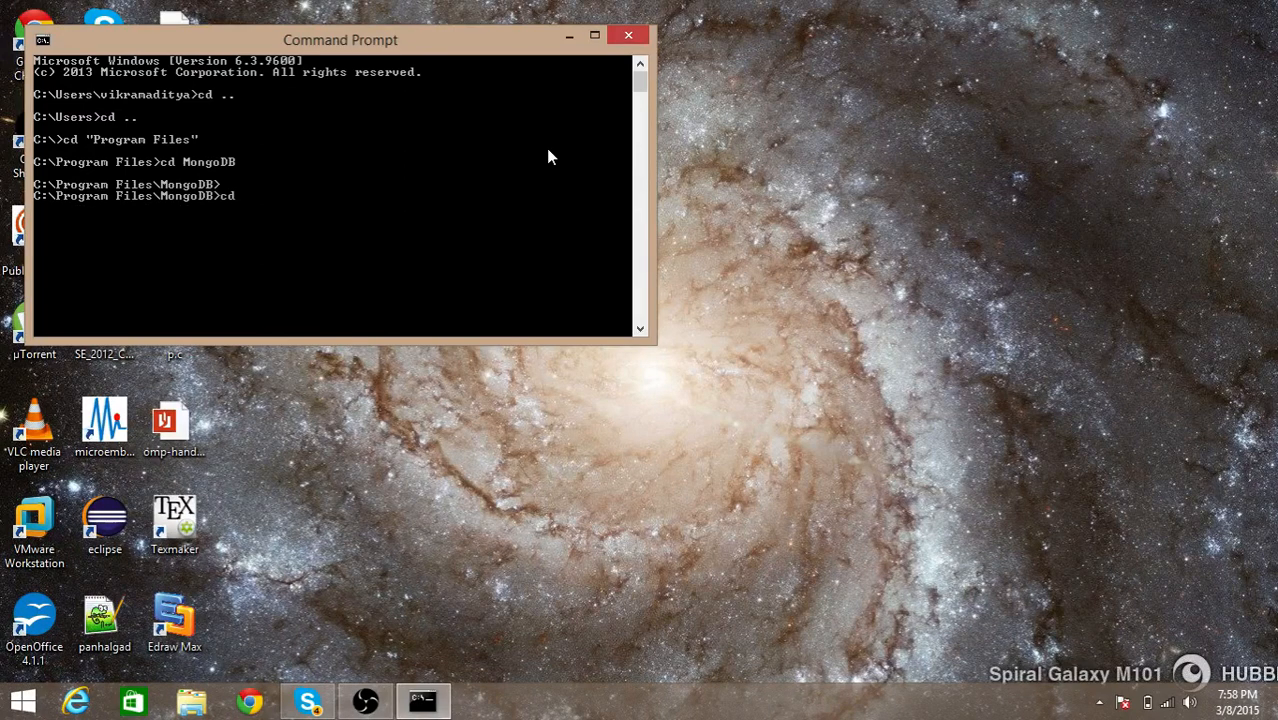
{"action": "type", "text": "Server"}
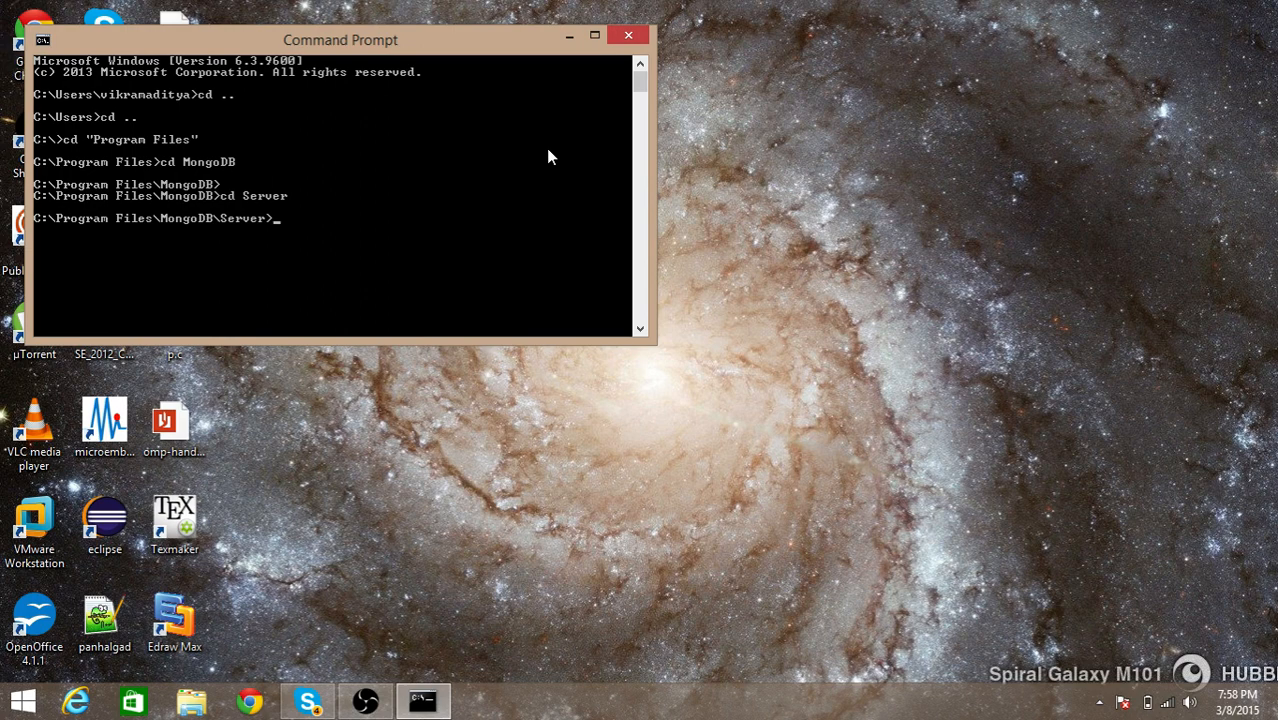
{"action": "type", "text": "cd #"}
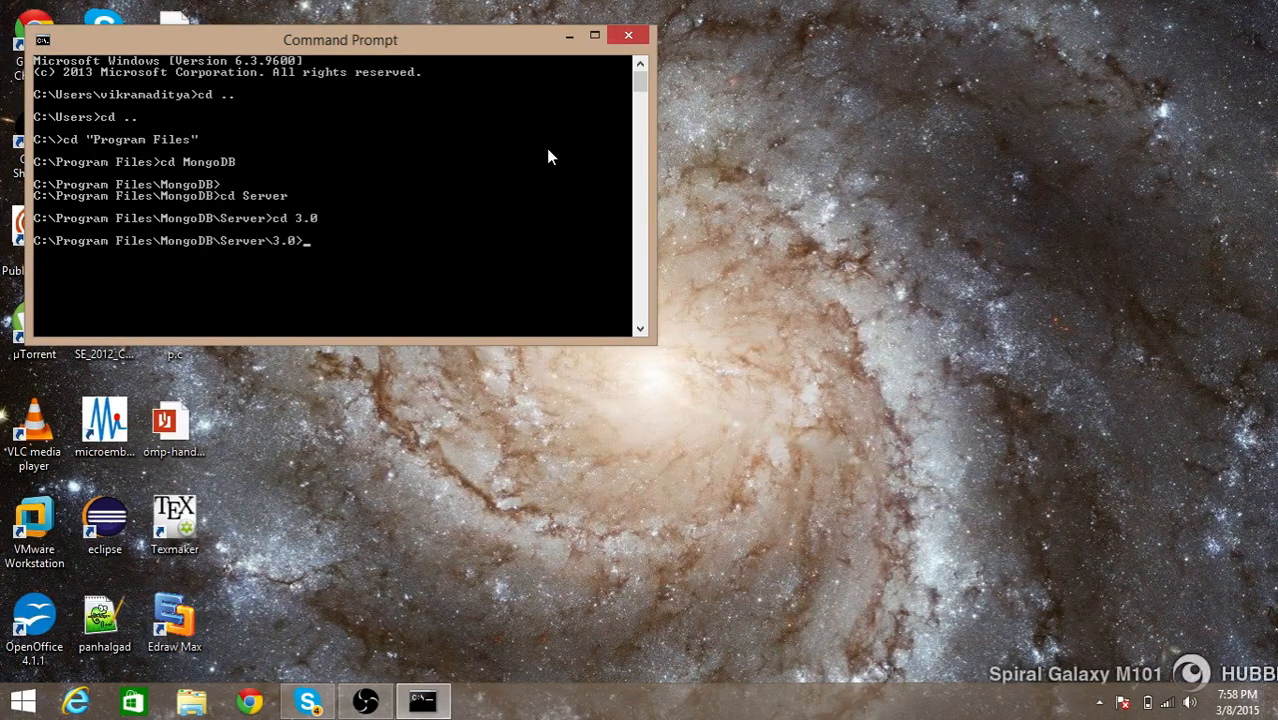
{"action": "type", "text": "cd bin"}
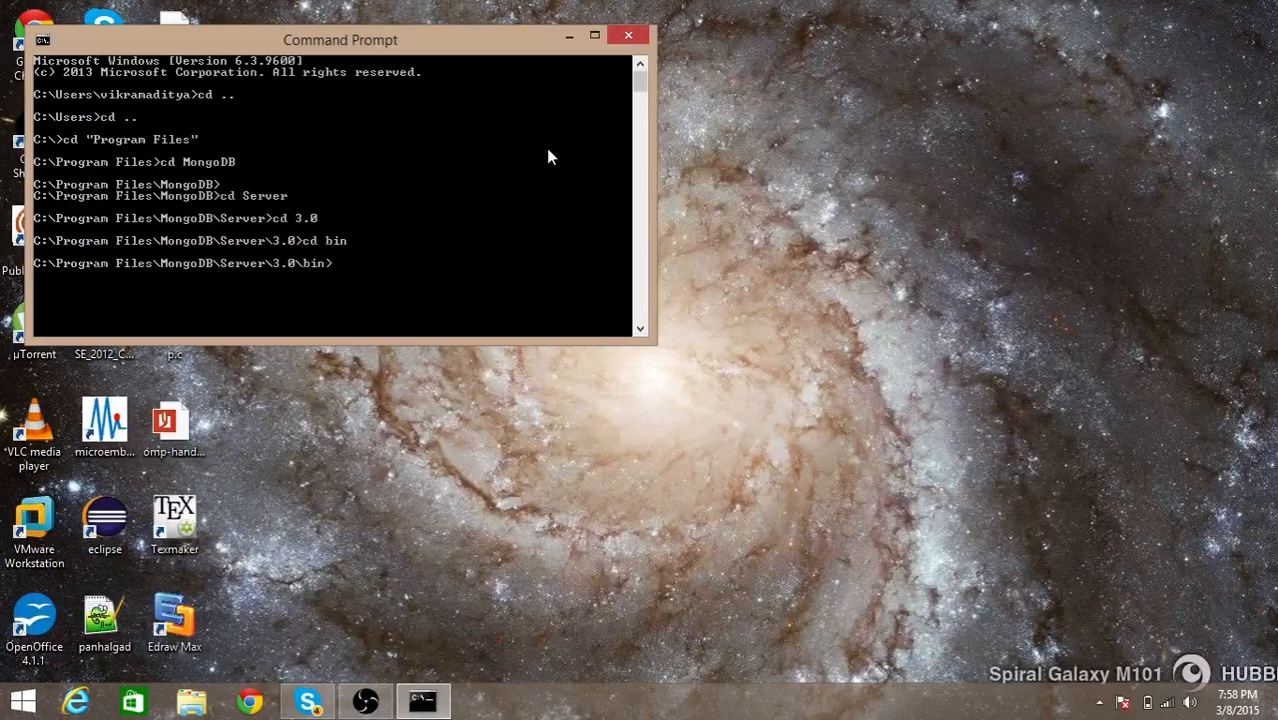
Run mongod so the server waits for connections on port 27017
{"action": "type", "text": "mong"}
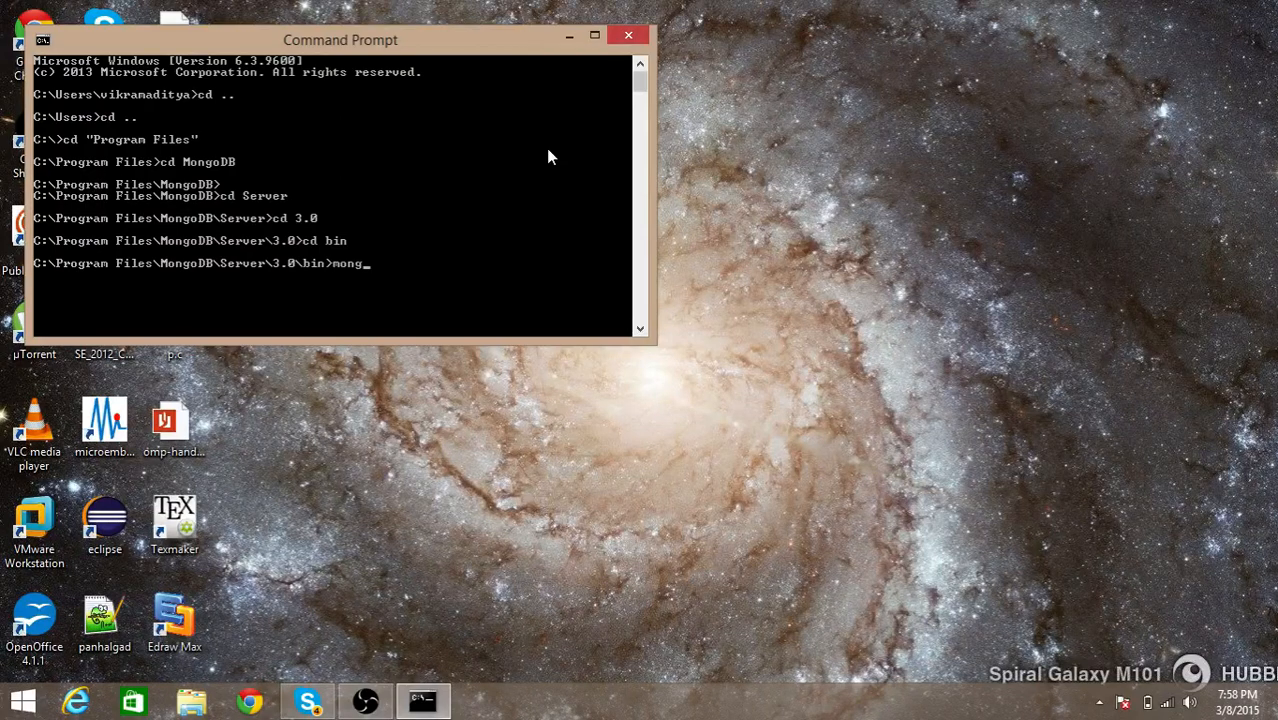
{"action": "type", "text": "od"}
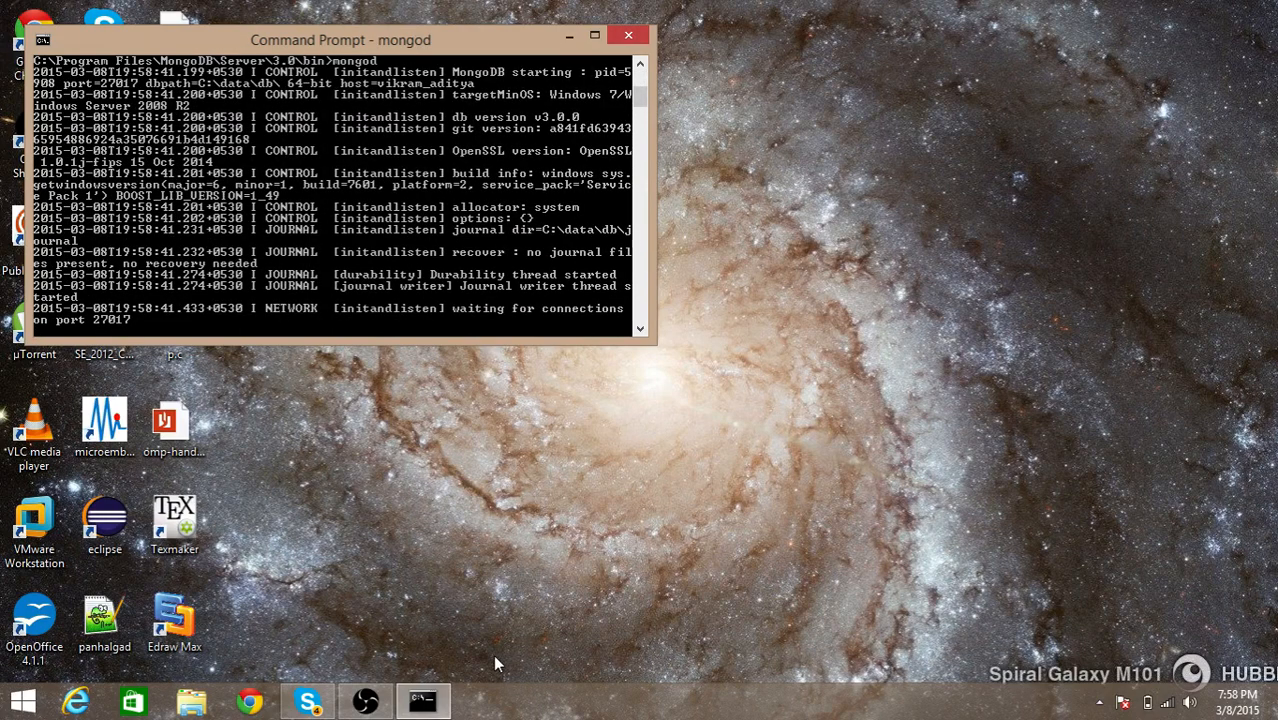
Launch a second Command Prompt and head into Program Files\MongoDB
{"action": "right_click", "coordinate": [420, 700]}
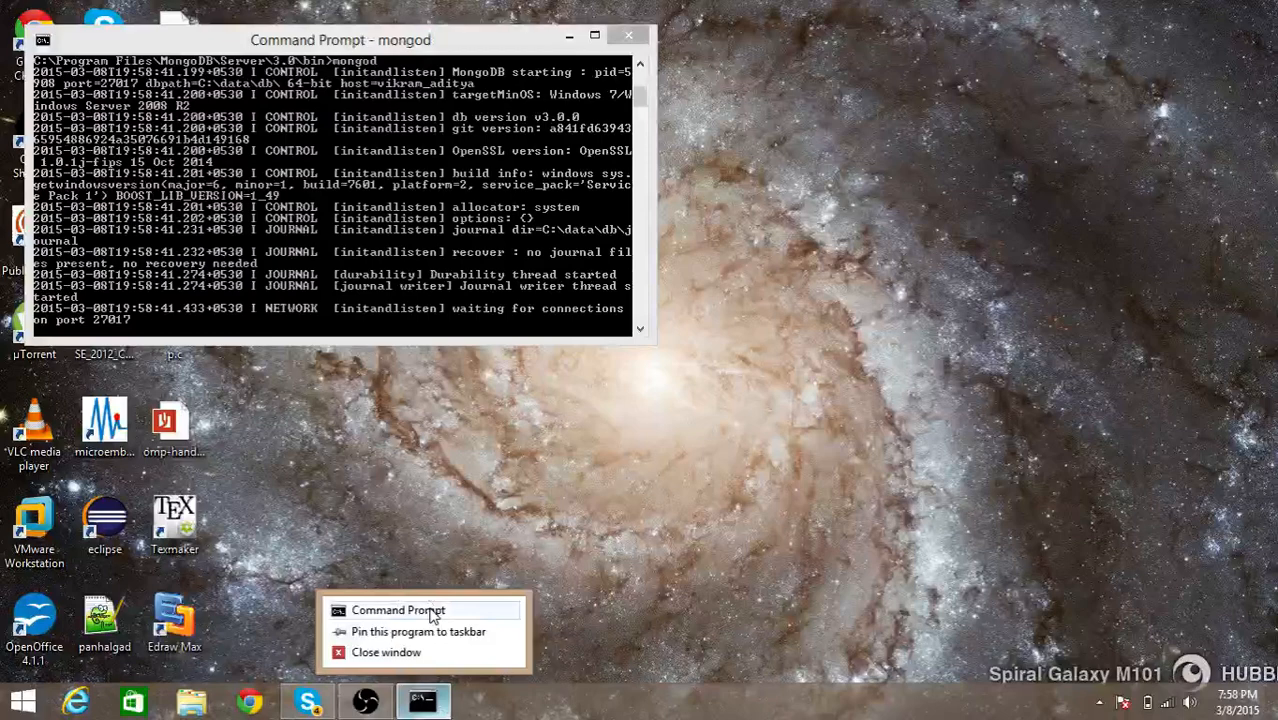
{"action": "left_click", "coordinate": [402, 610]}
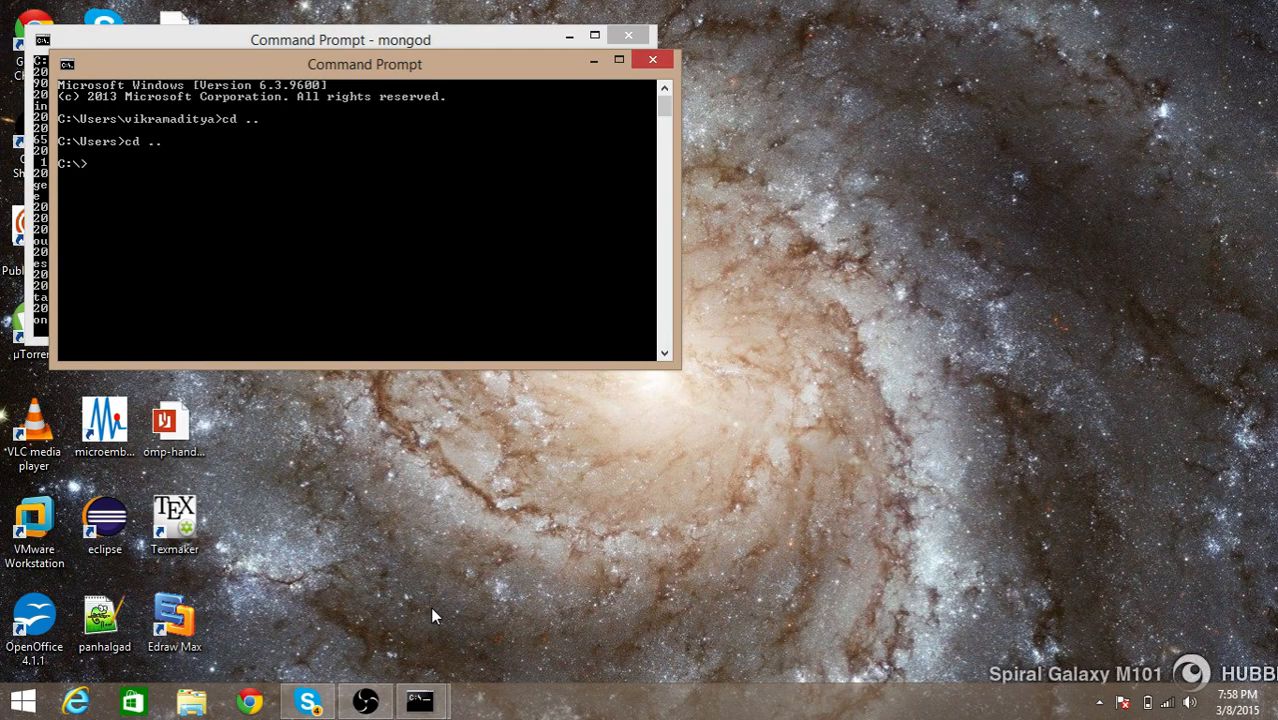
{"action": "type", "text": "cd \"Program Files\""}
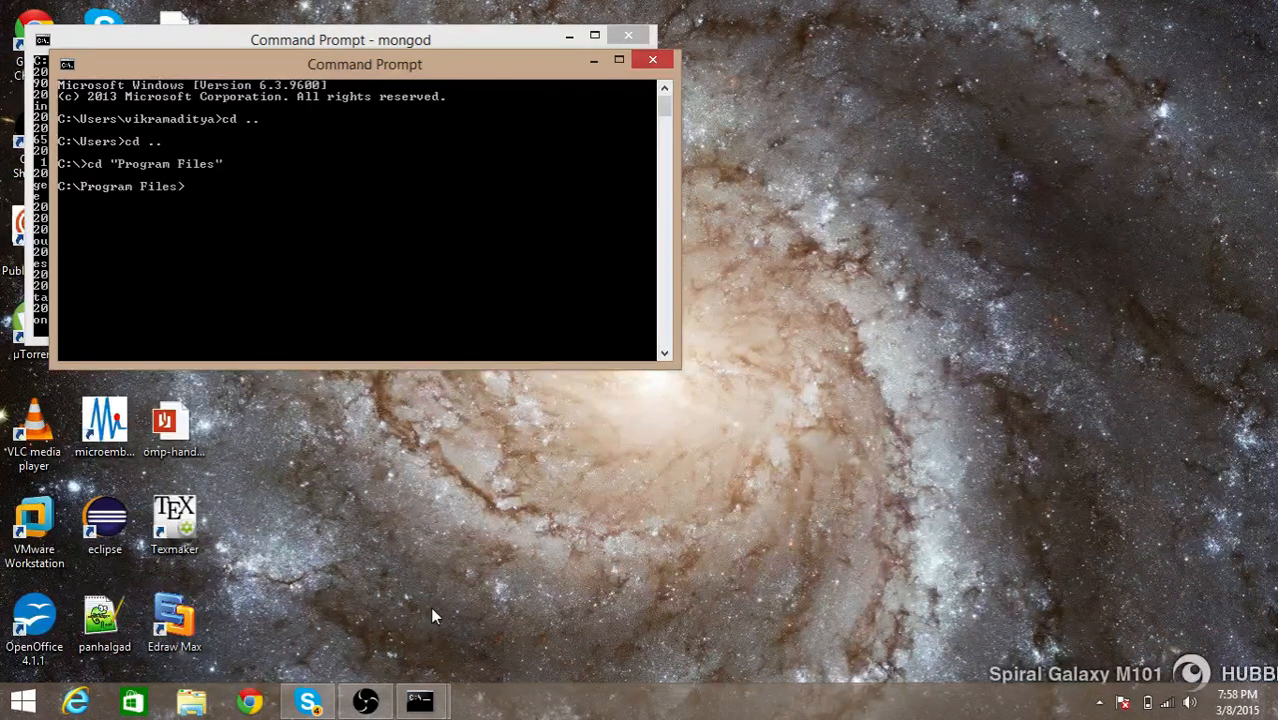
{"action": "type", "text": "cd mo"}
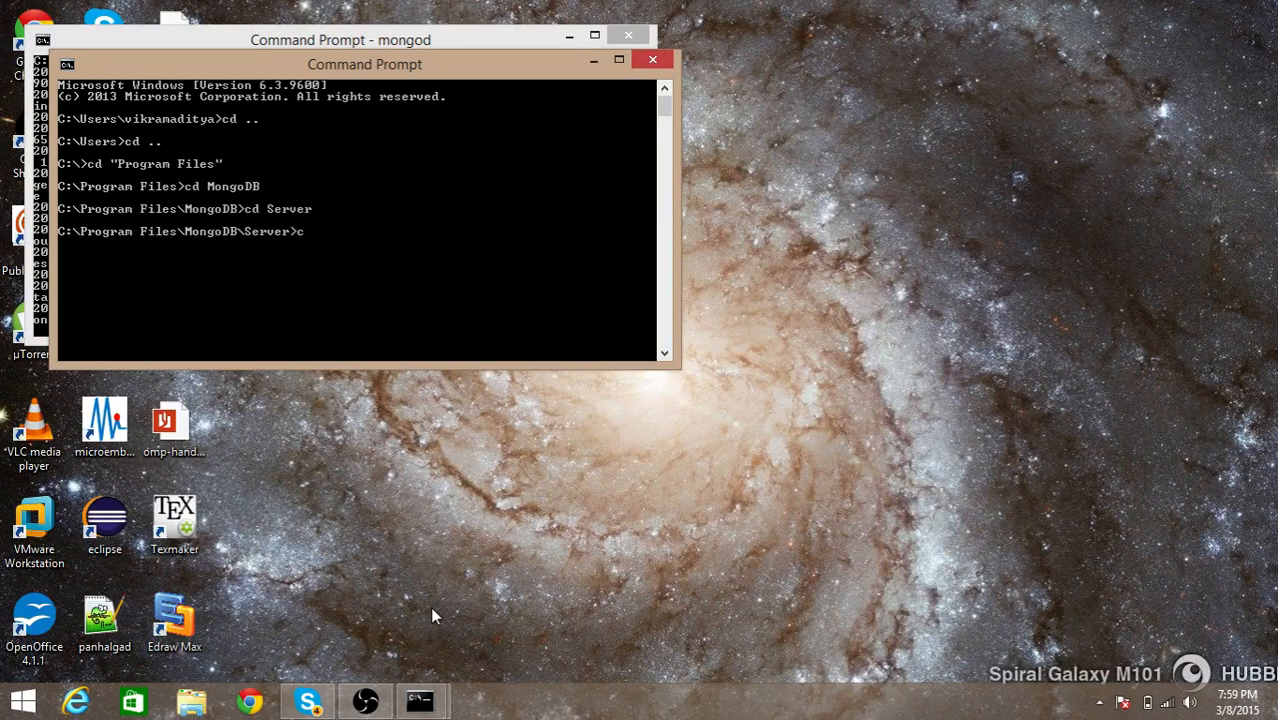
Reach the Server\3.0\bin folder and run mongo, connecting the shell to test
{"action": "type", "text": "d 3.0"}
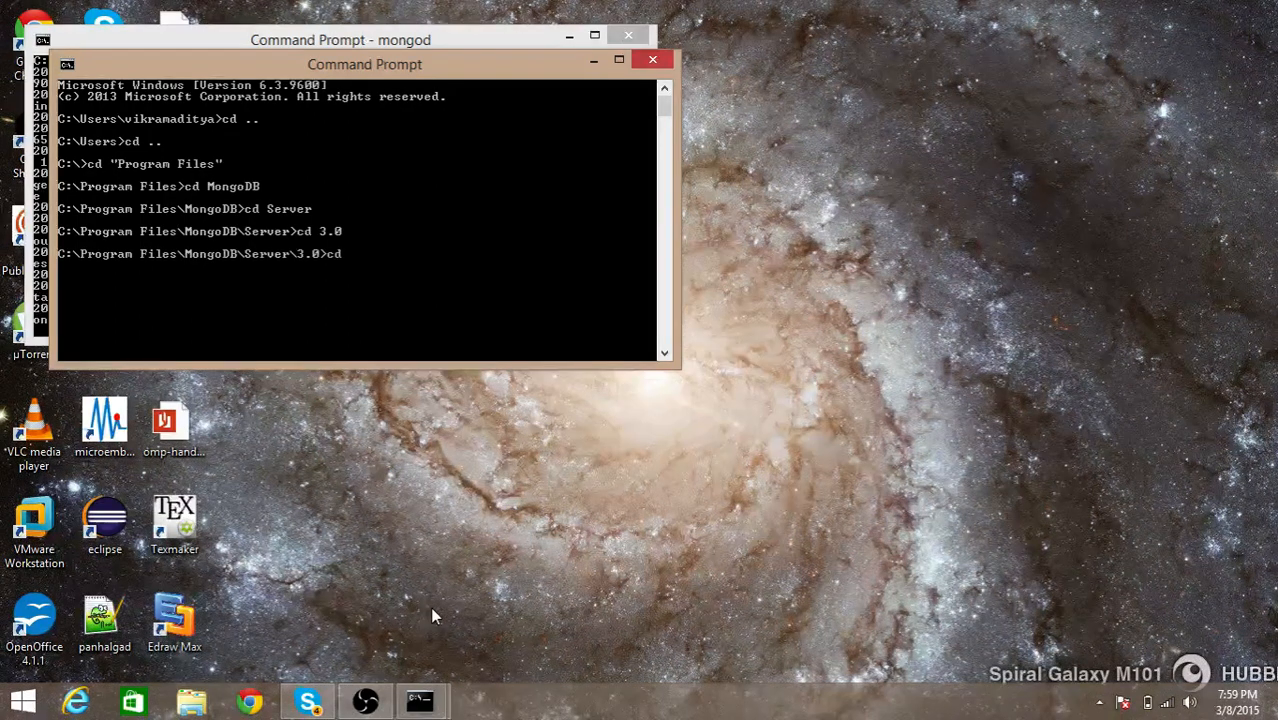
{"action": "type", "text": "bin"}
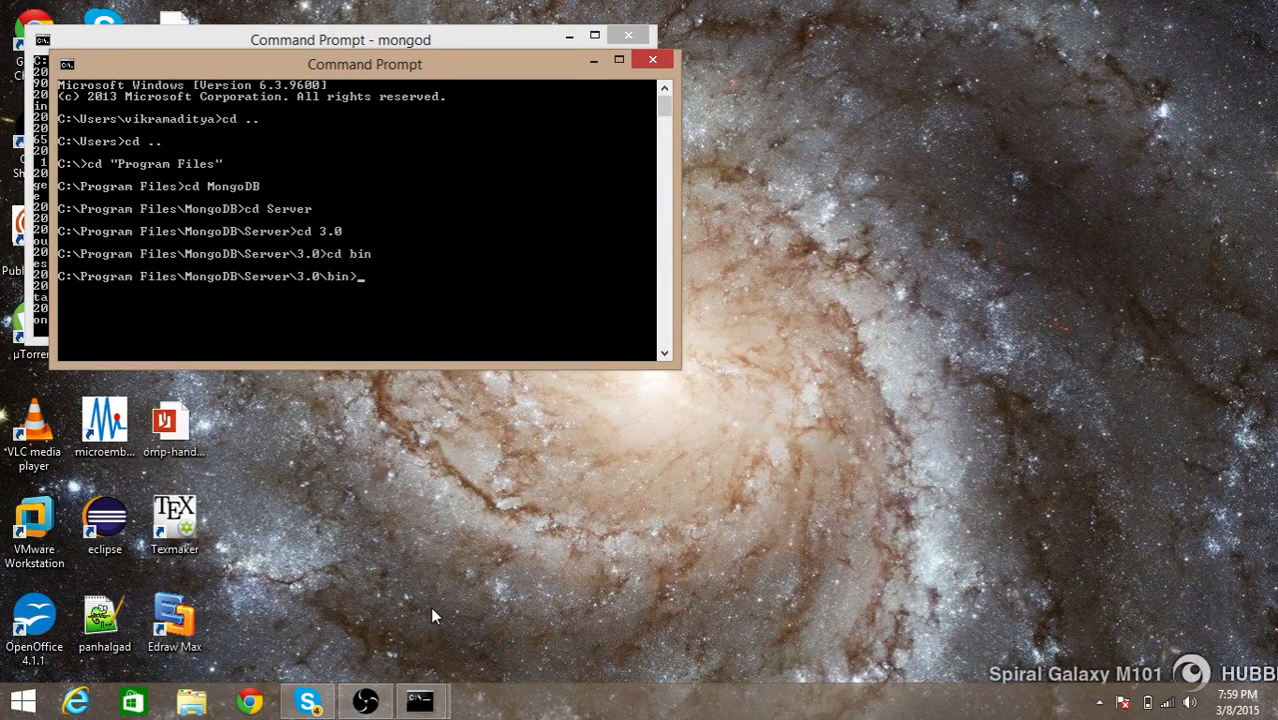
{"action": "type", "text": "mongo"}
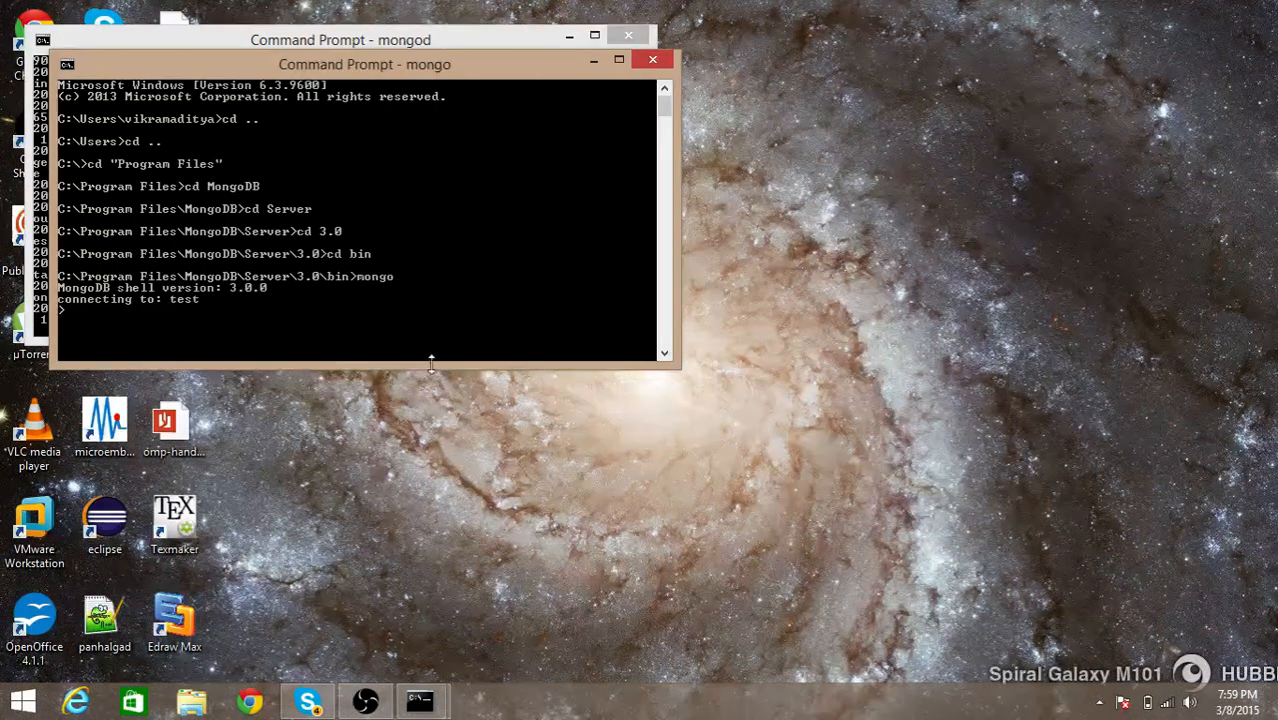
Run show dbs to list the databases, then switch to admin with use admin
{"action": "left_click_drag", "start_coordinate": [364, 64], "coordinate": [590, 350]}
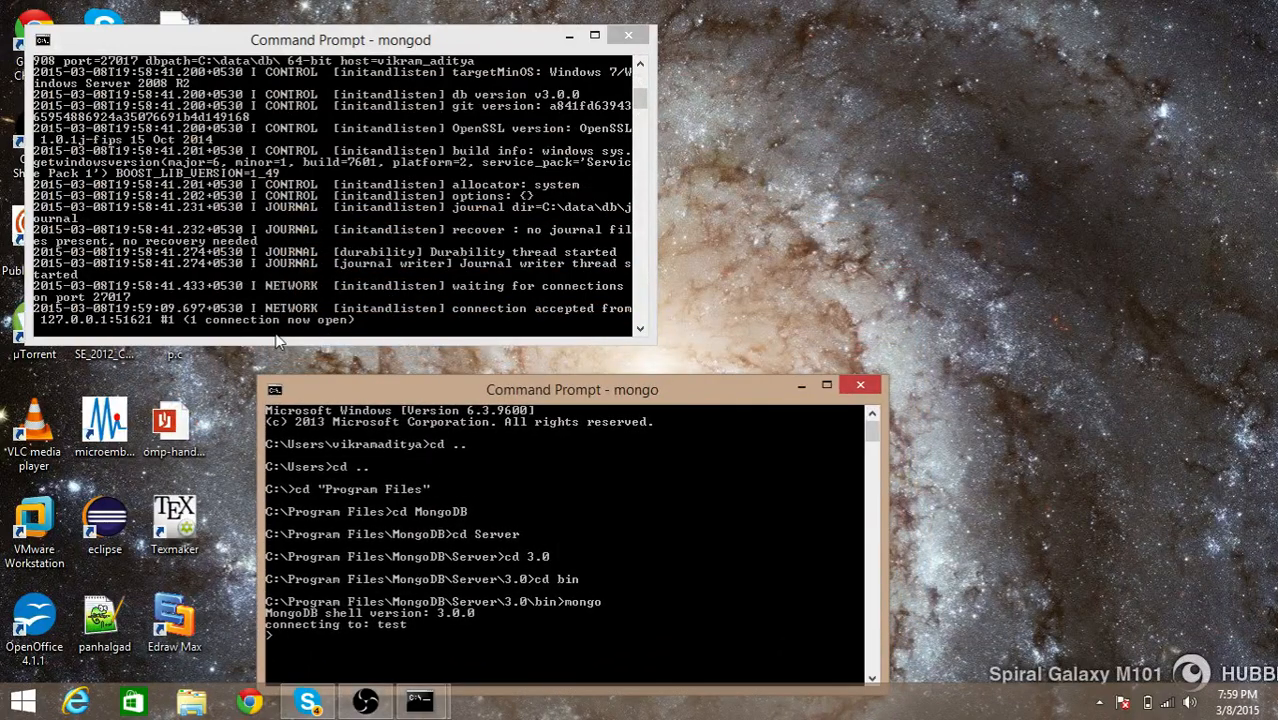
{"action": "mouse_move", "coordinate": [442, 592]}
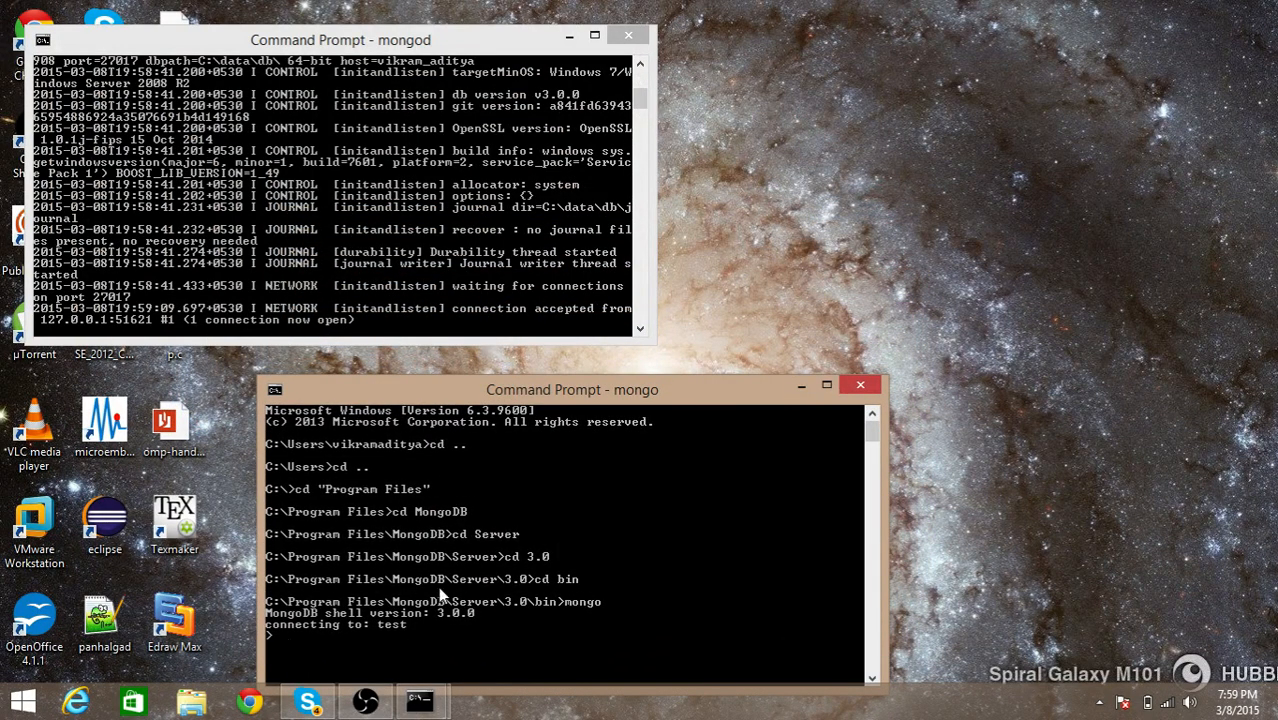
{"action": "type", "text": "shoe"}
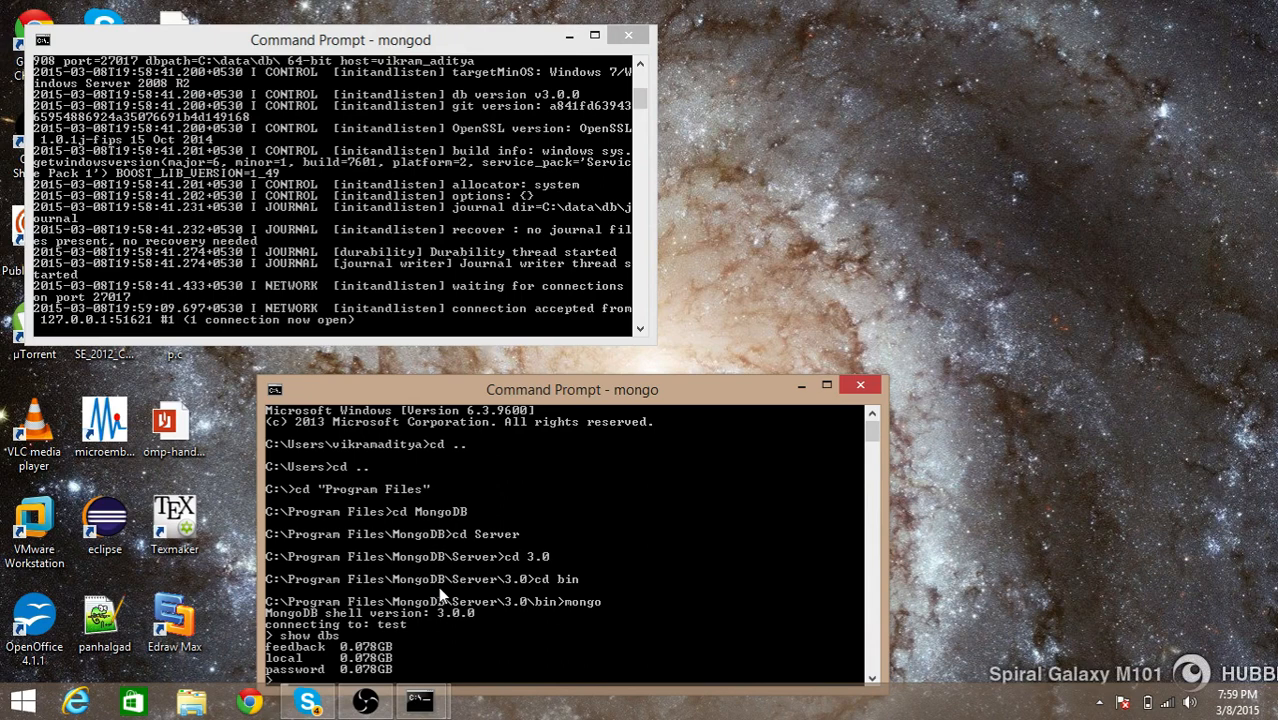
{"action": "type", "text": "use admin"}
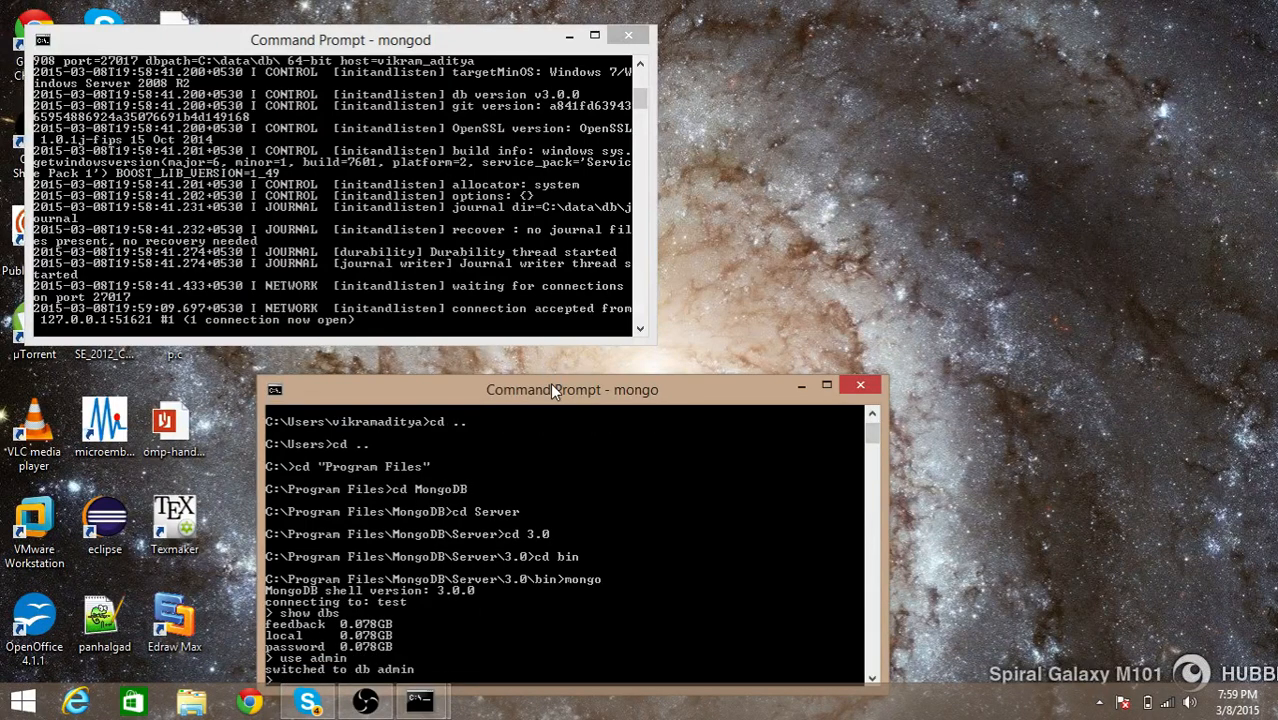
{"action": "left_click_drag", "start_coordinate": [572, 388], "coordinate": [742, 164]}
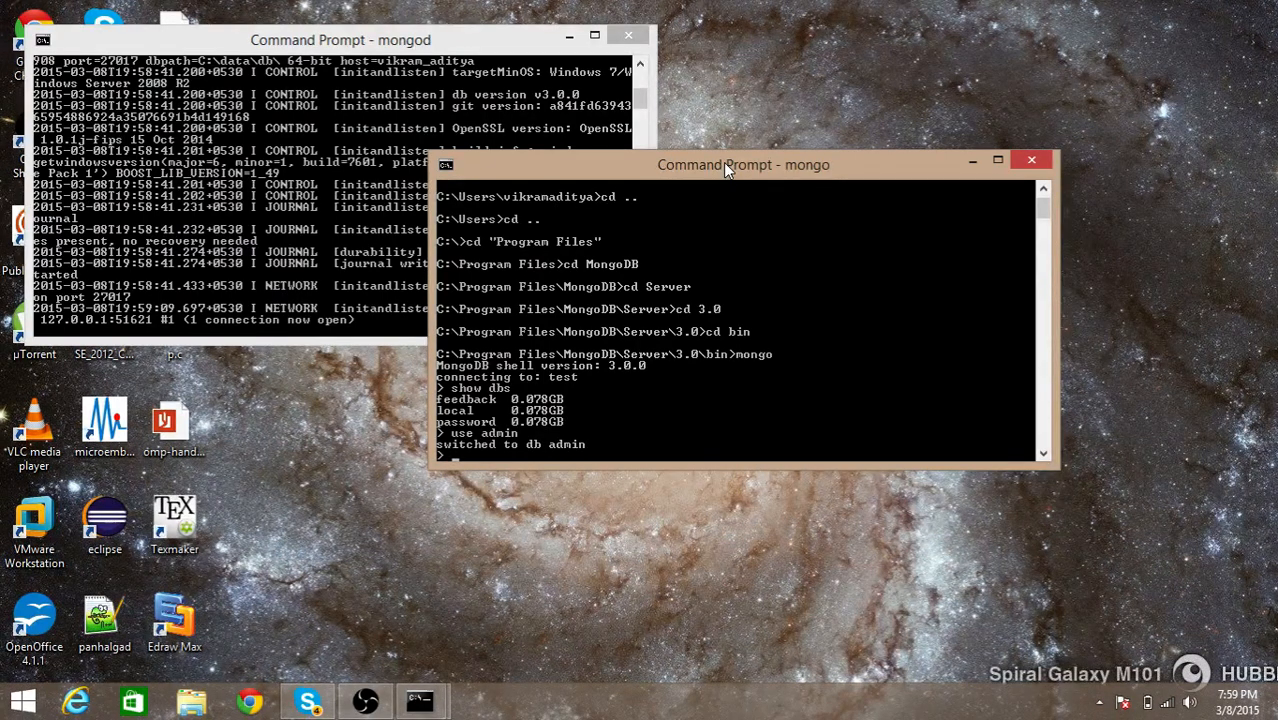
Enter db.shutdownServer() in the shell without running it yet
{"action": "type", "text": "db.shu"}
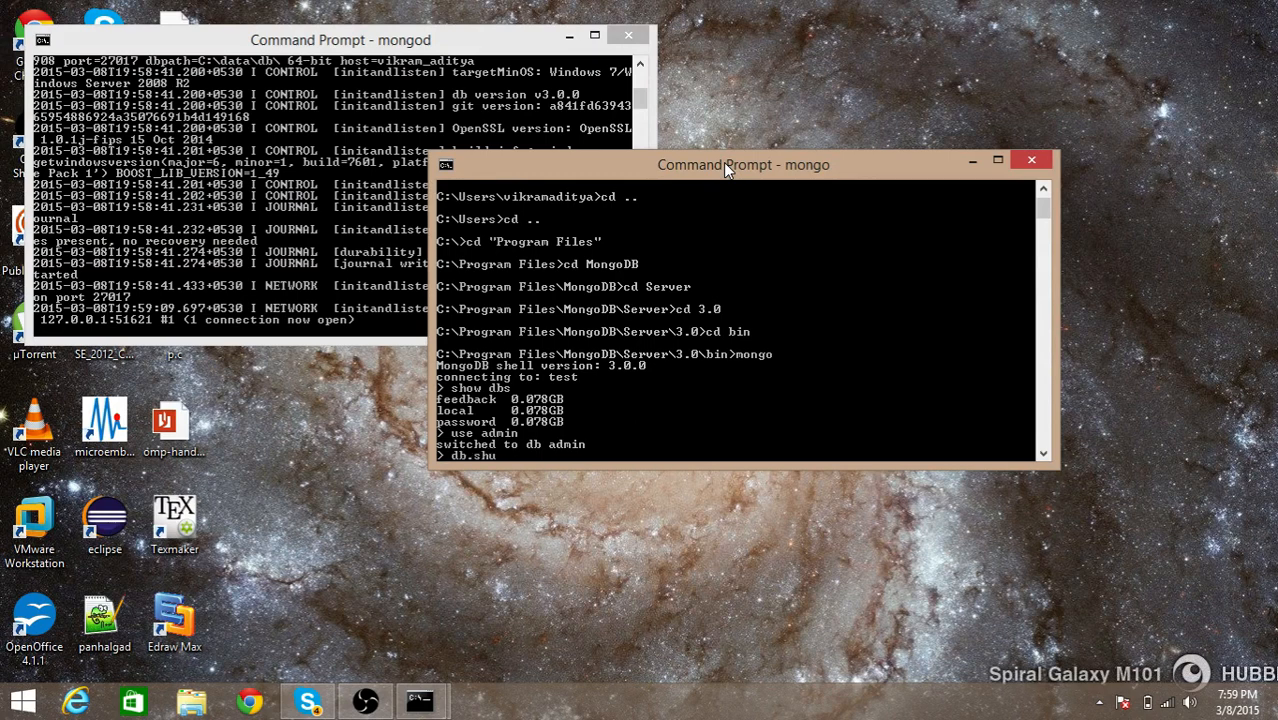
{"action": "type", "text": "tdownSer"}
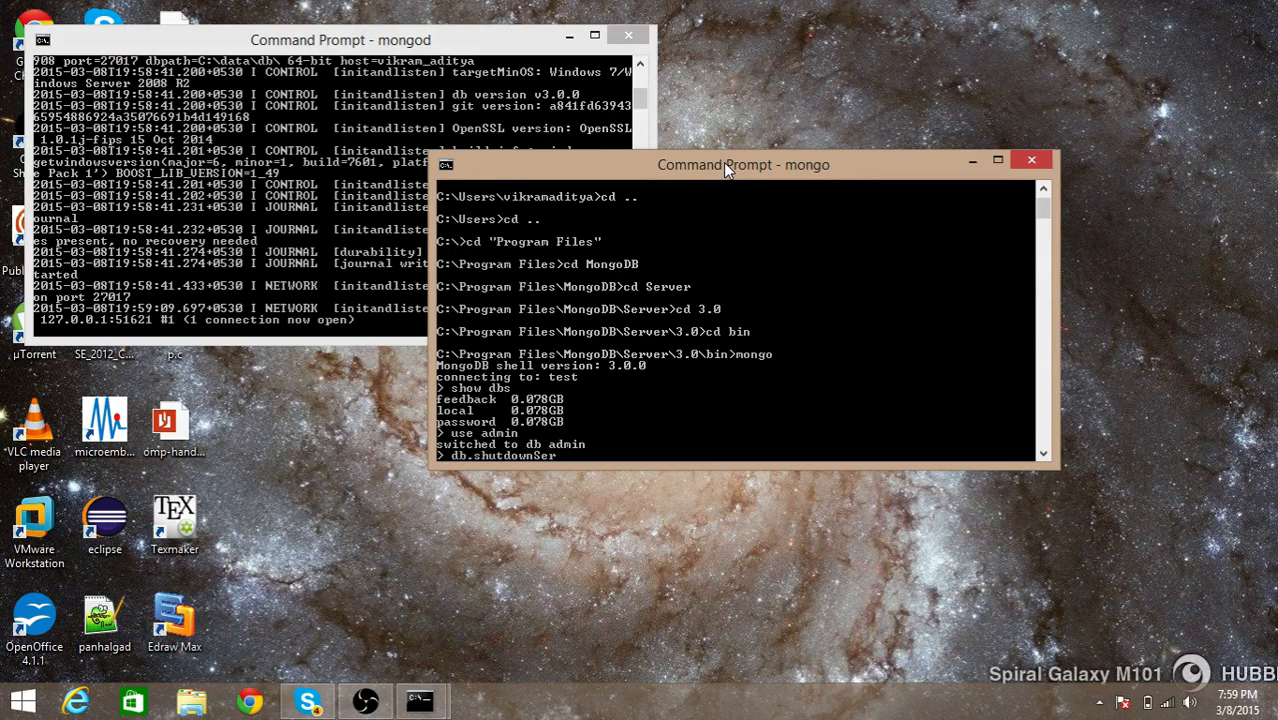
{"action": "type", "text": "ver()"}
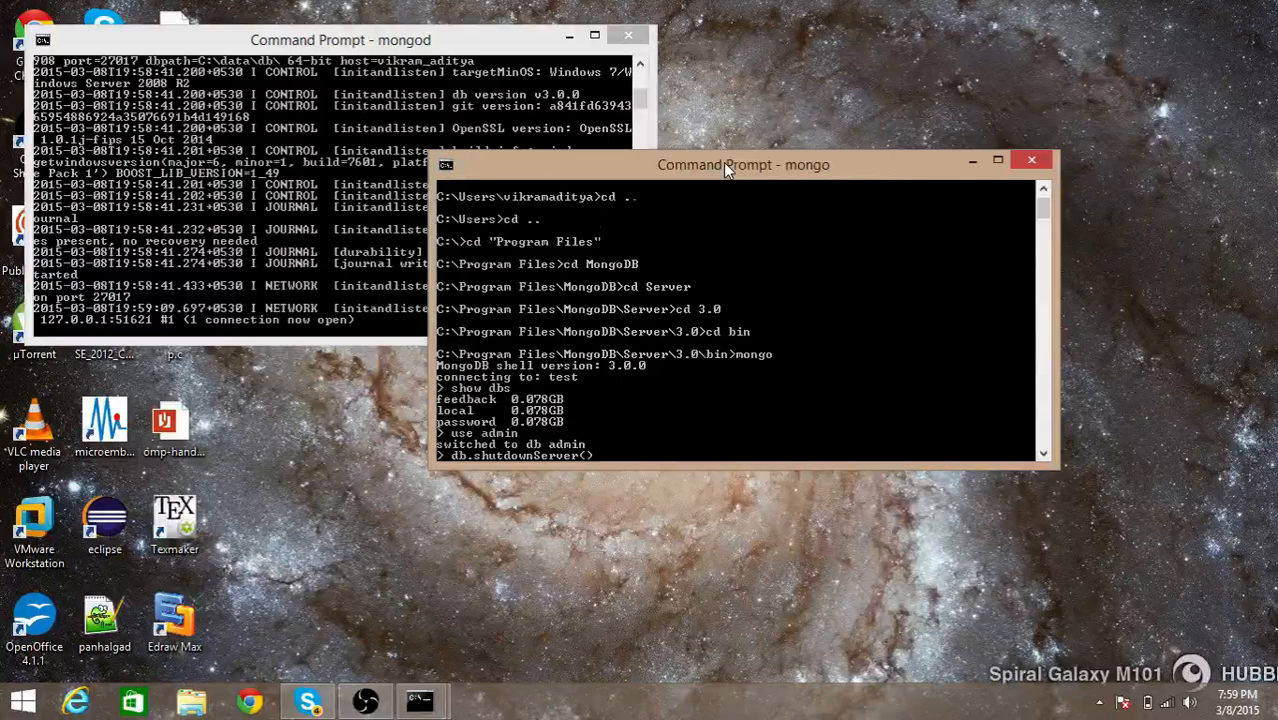